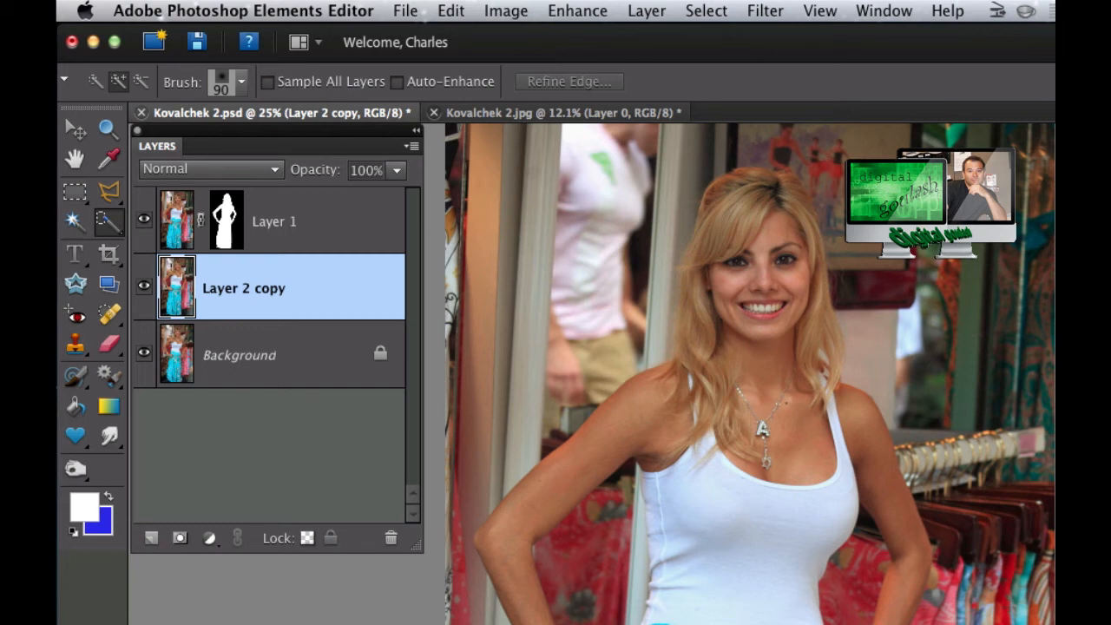
mouse_move(599, 321)
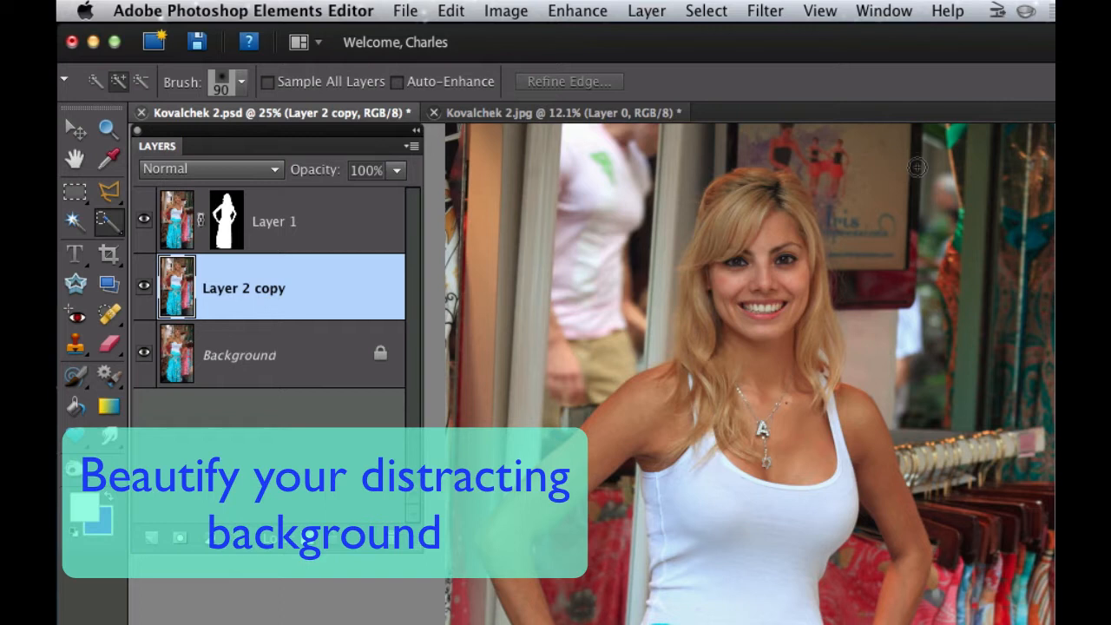
mouse_move(808, 433)
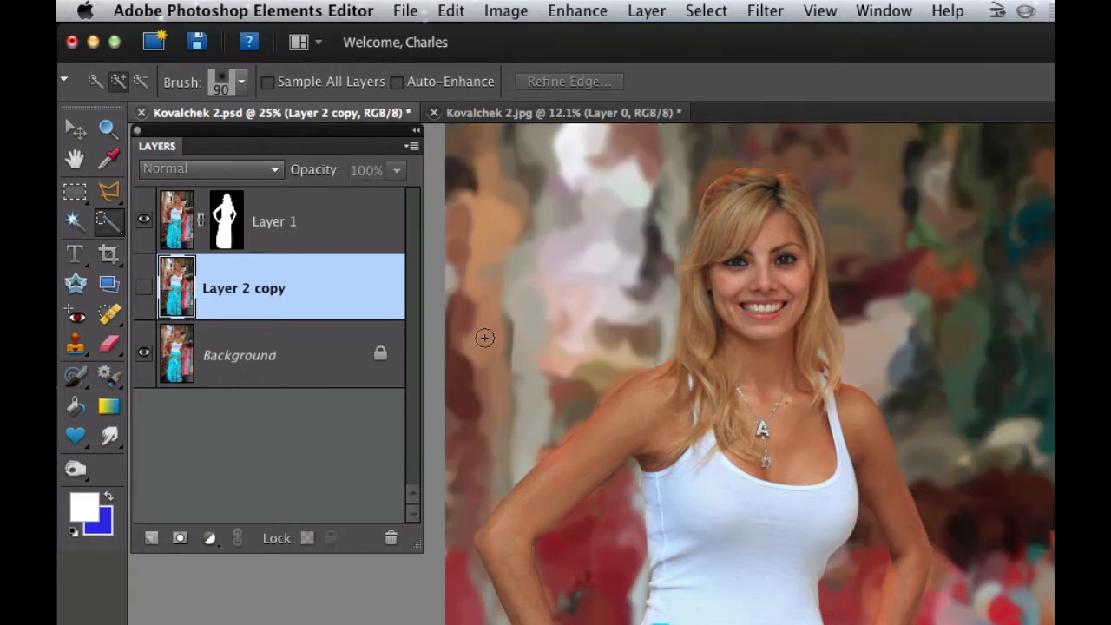
mouse_move(881, 180)
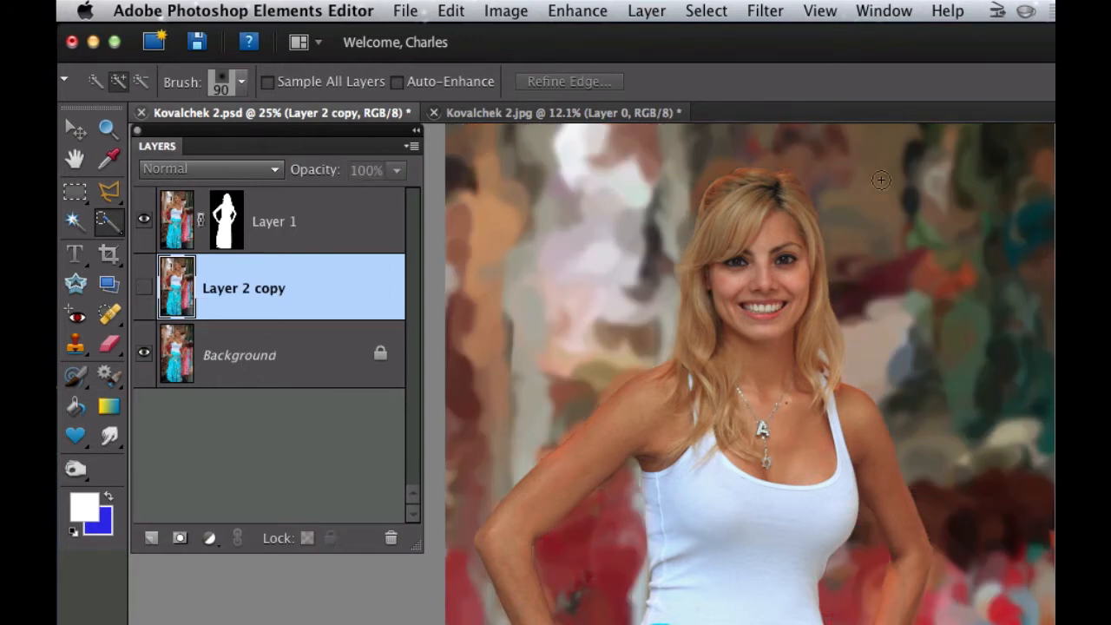
mouse_move(974, 276)
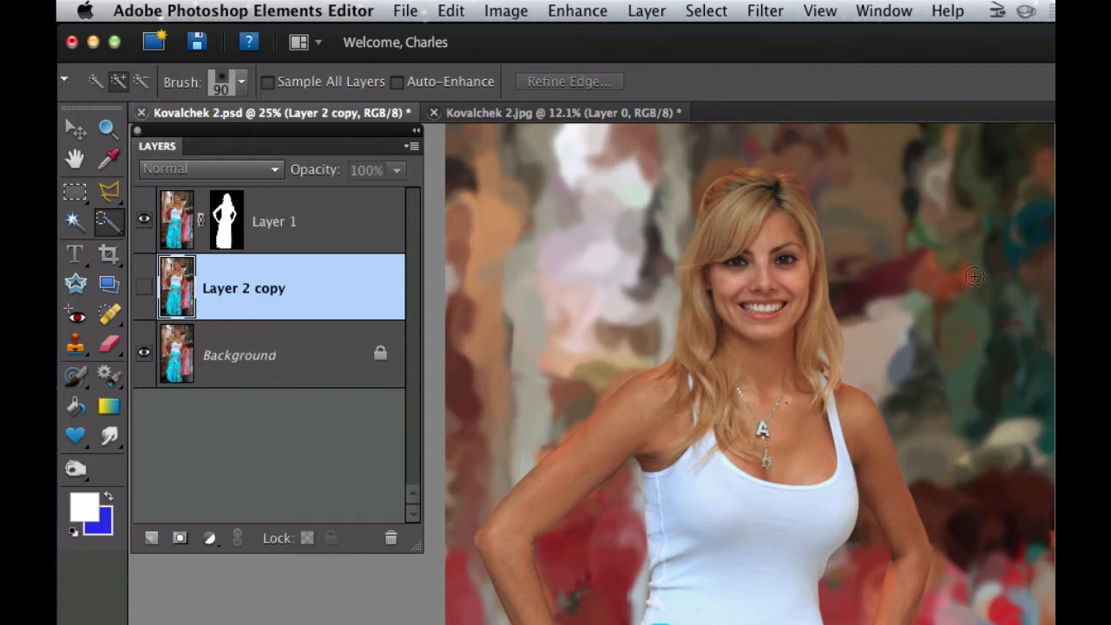
Toggle layer visibility, duplicate Layer 2 copy with Cmd+J, and pick the Quick Selection Tool.
click(143, 286)
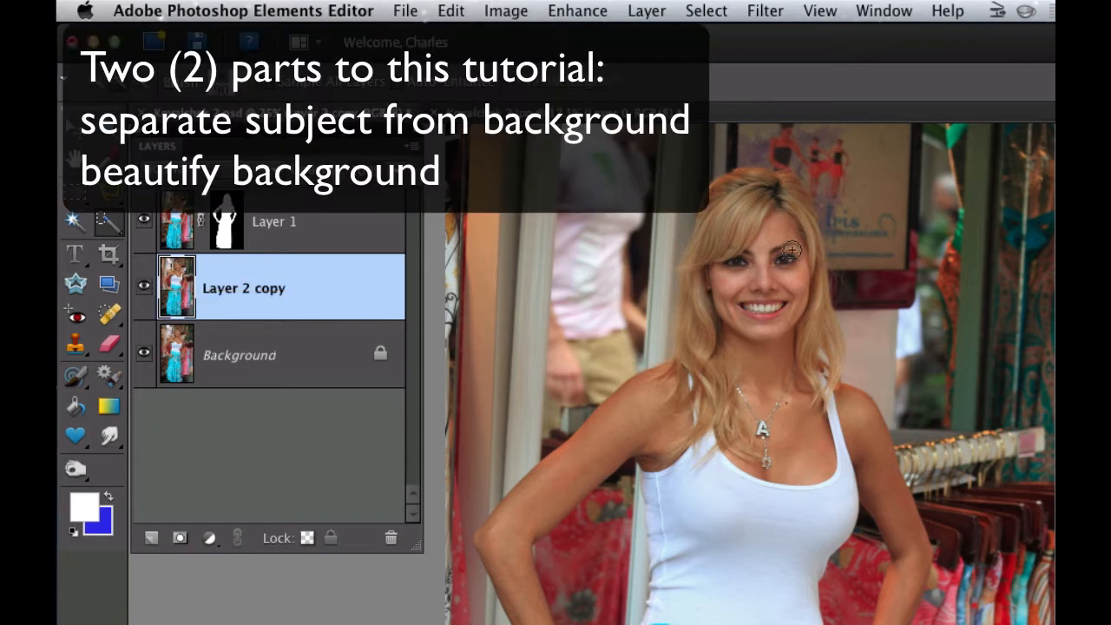
mouse_move(727, 385)
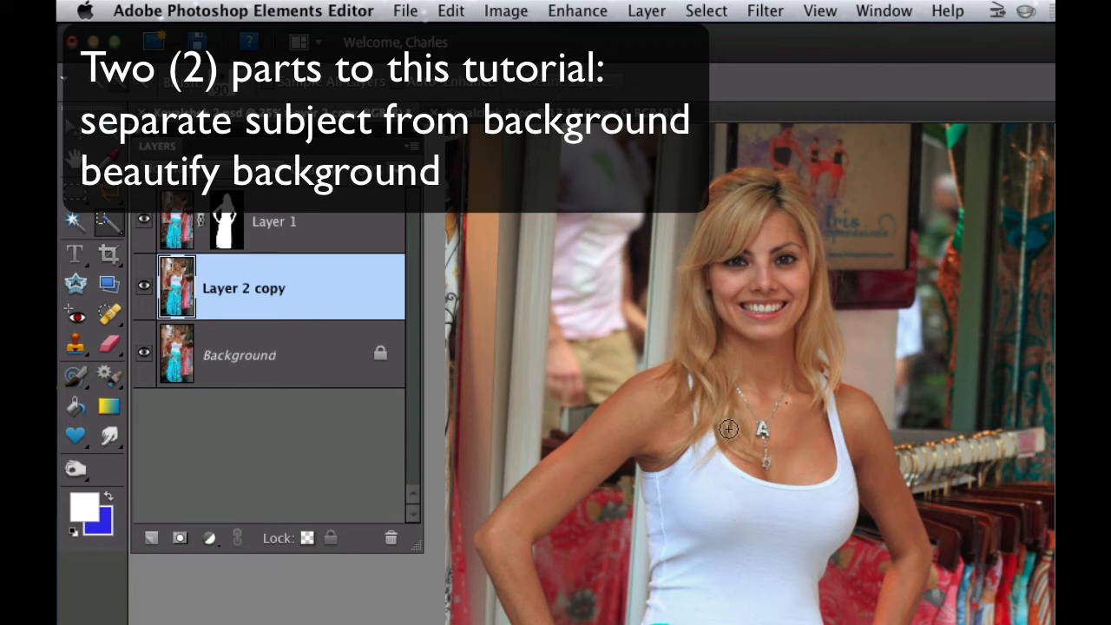
mouse_move(896, 262)
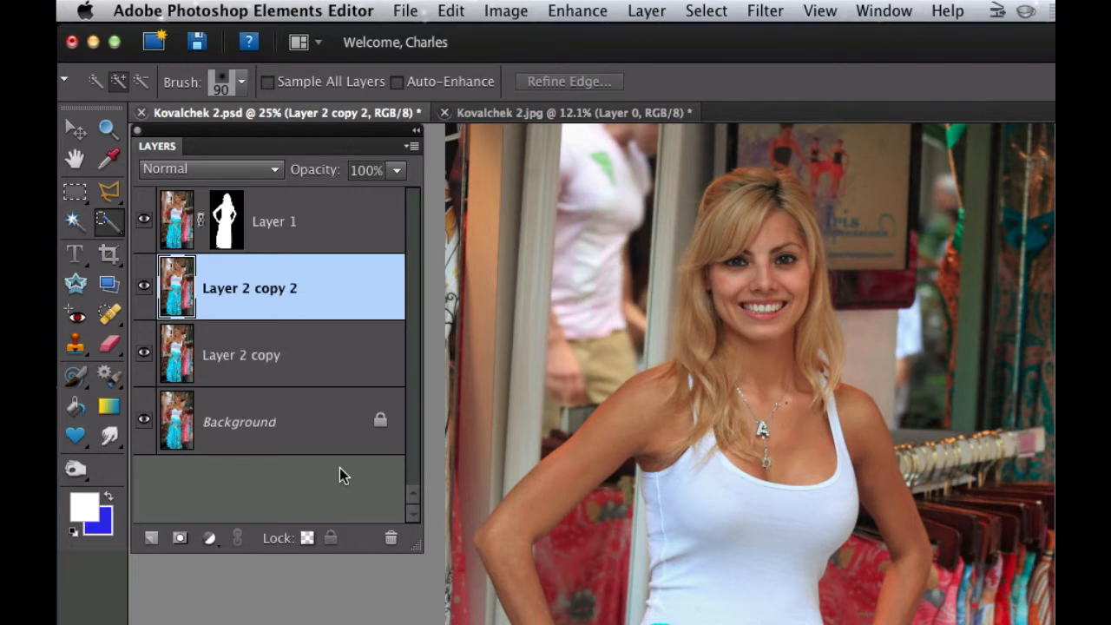
key(cmd+j)
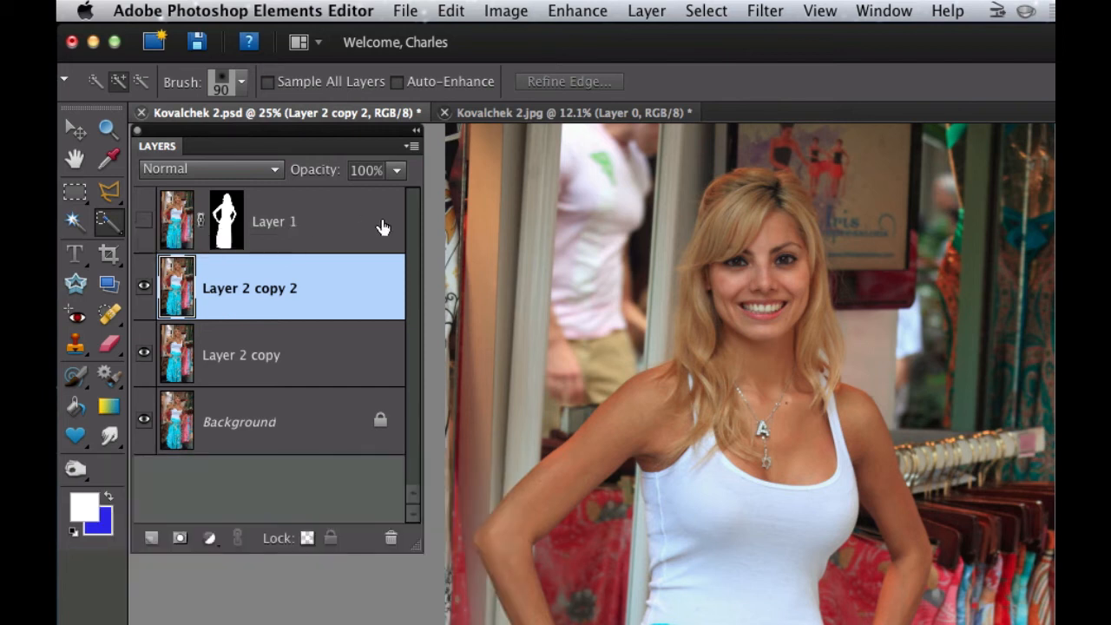
mouse_move(304, 284)
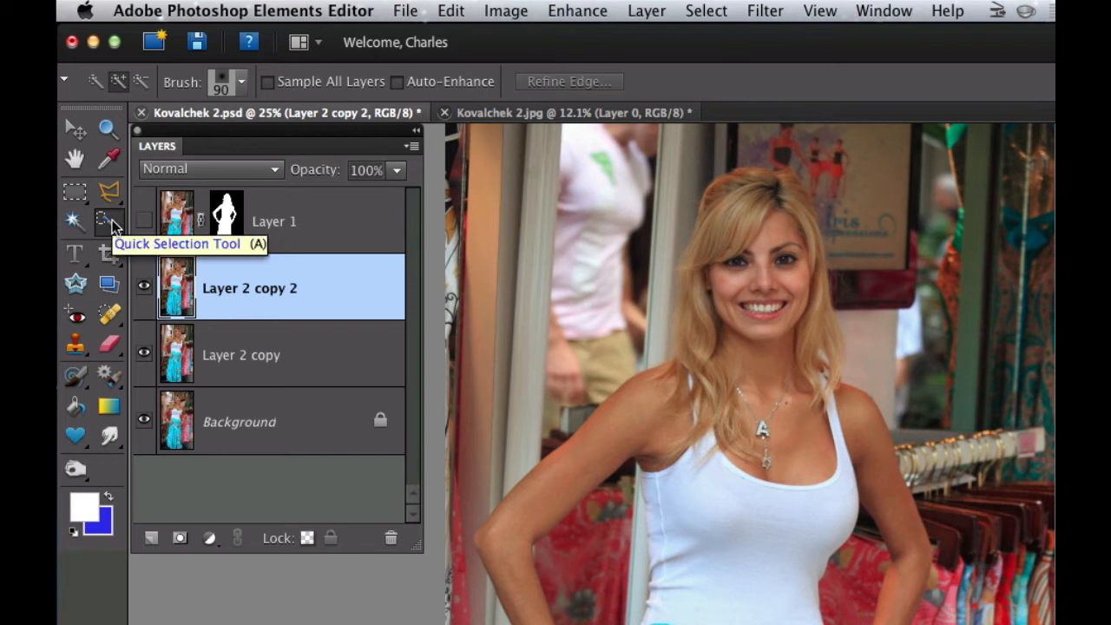
click(102, 223)
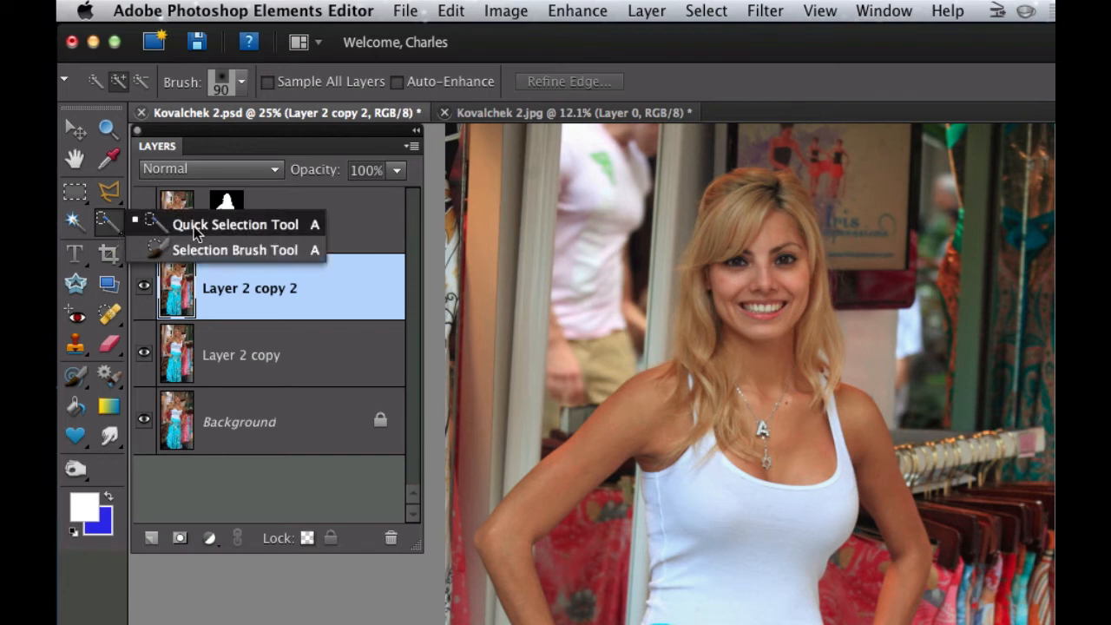
mouse_move(206, 256)
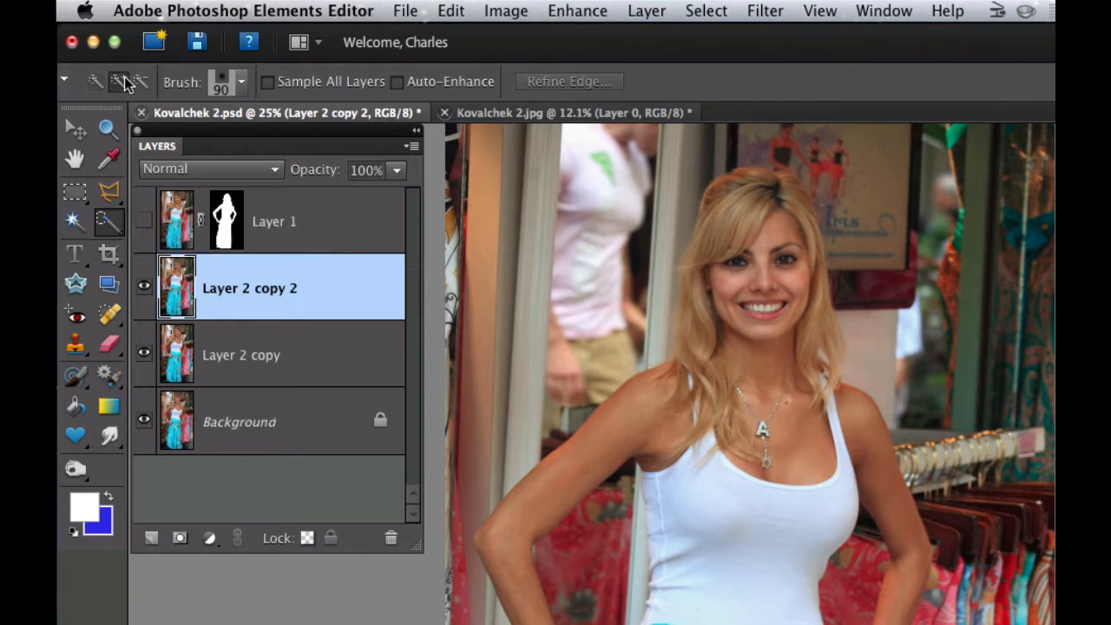
mouse_move(95, 82)
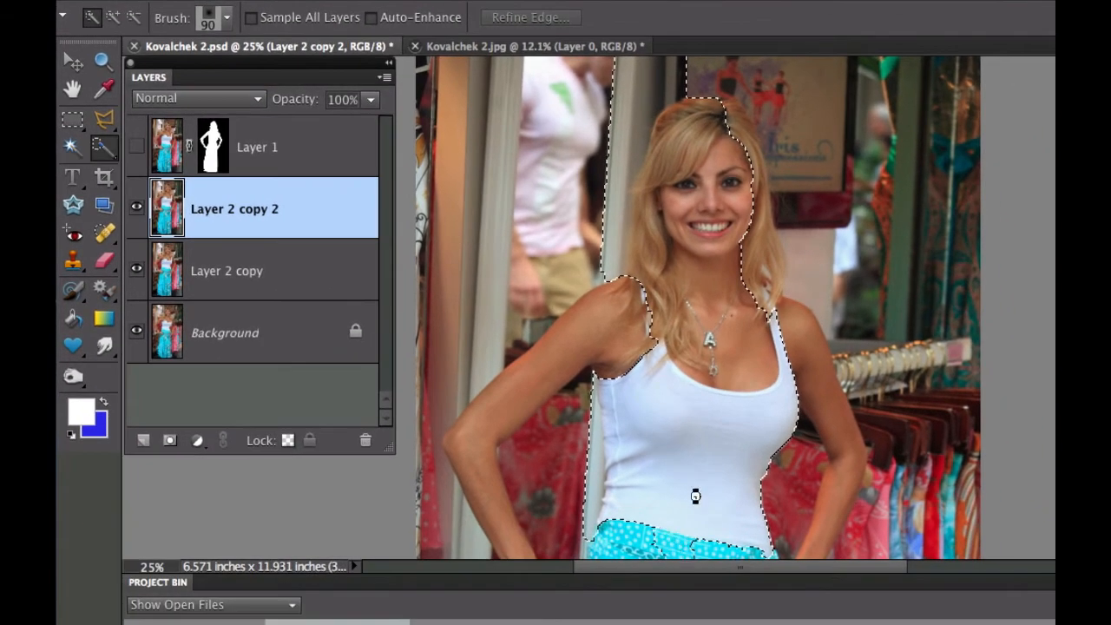
Scroll down the canvas to reach the woman's skirt and arms for selecting.
scroll(down, 3)
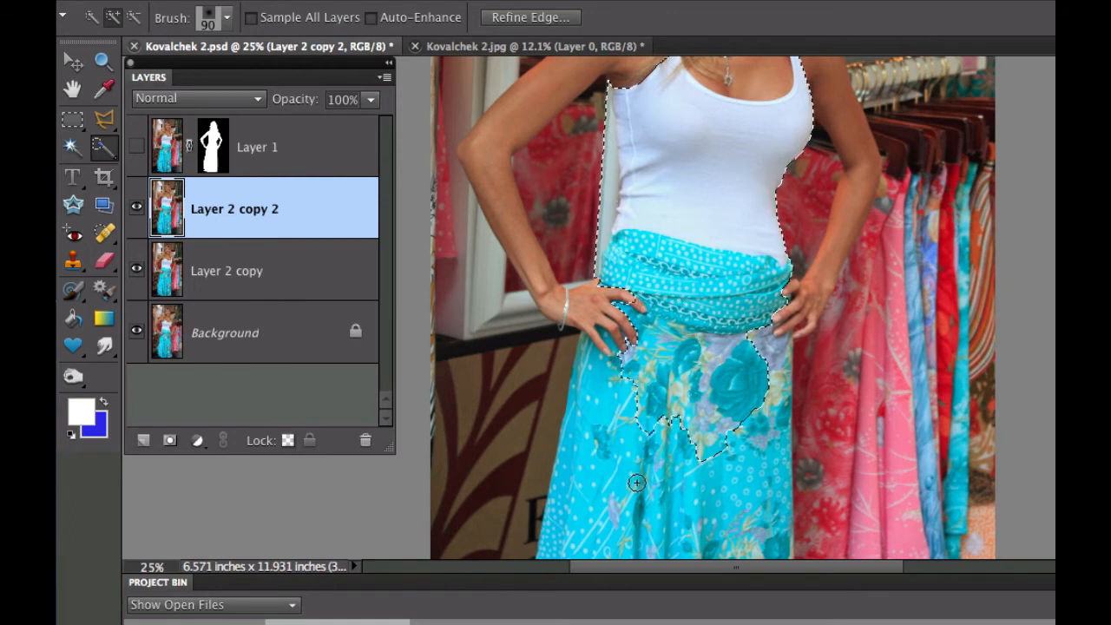
scroll(down, 3)
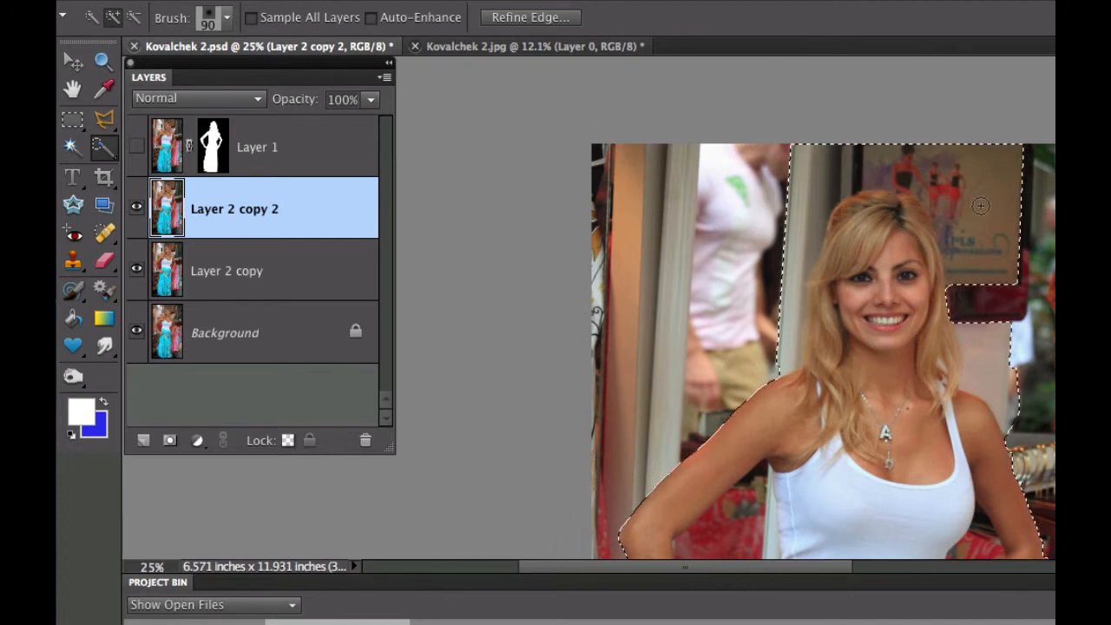
mouse_move(848, 197)
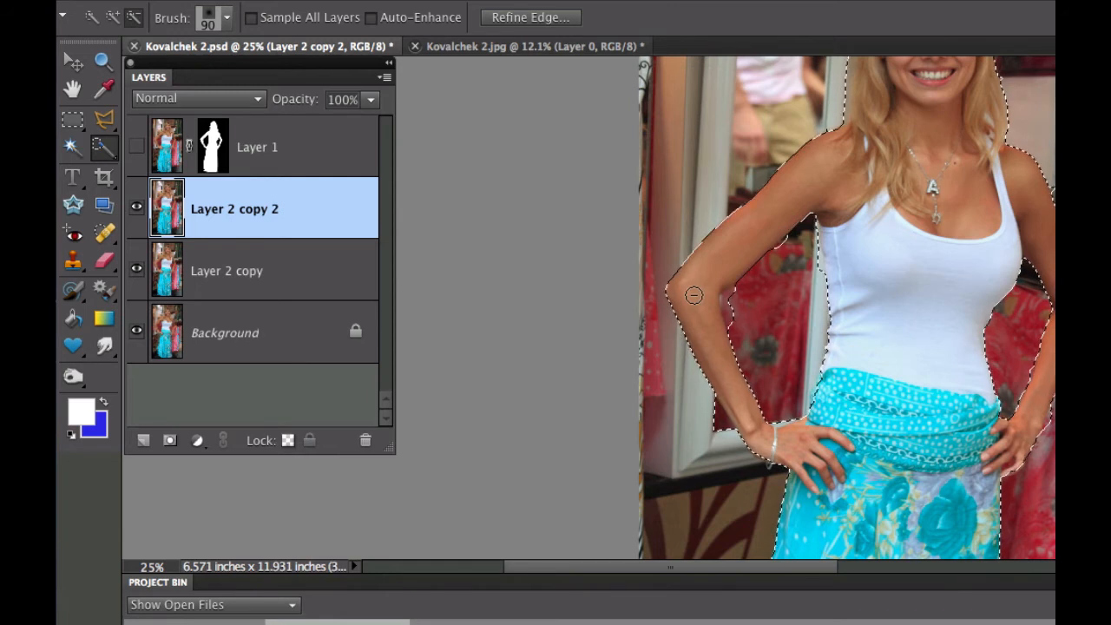
mouse_move(104, 120)
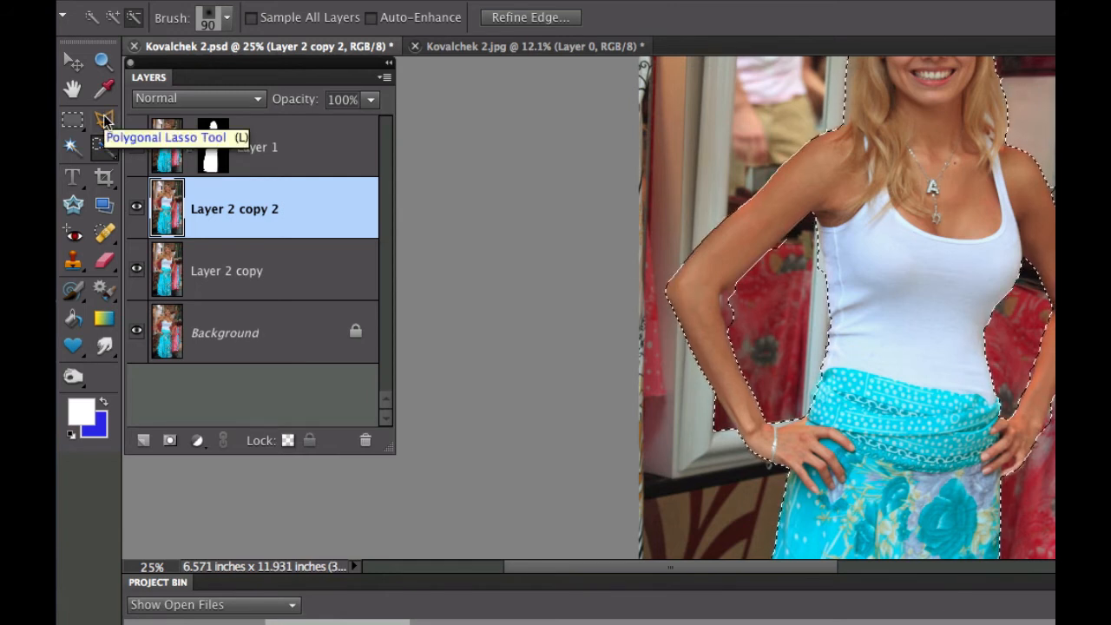
Choose the Polygonal Lasso Tool in Subtract from selection mode.
click(103, 119)
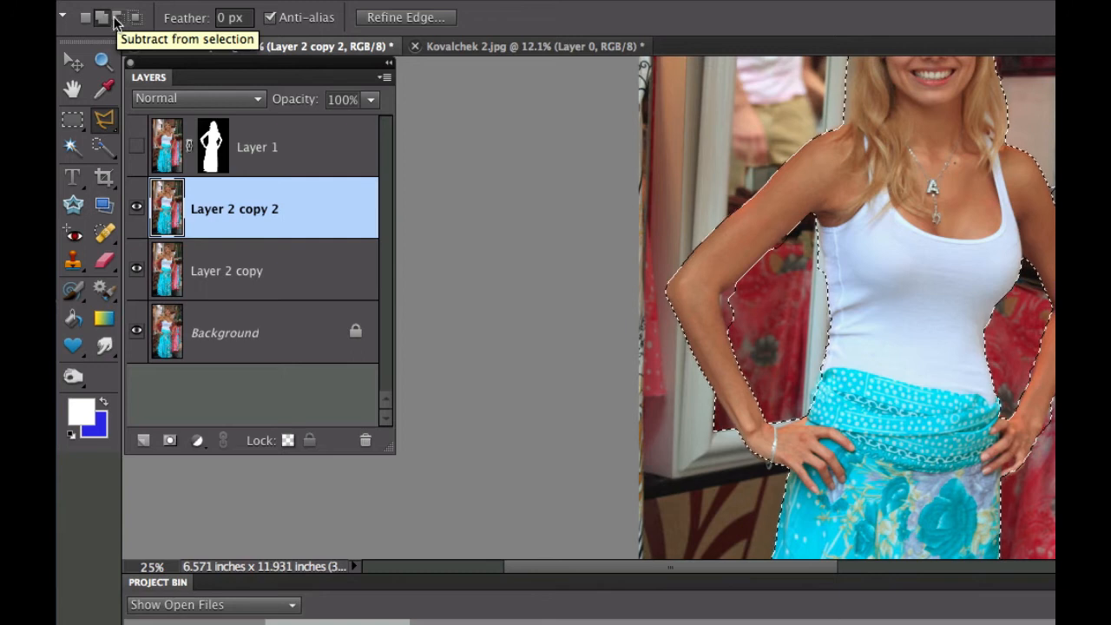
click(119, 17)
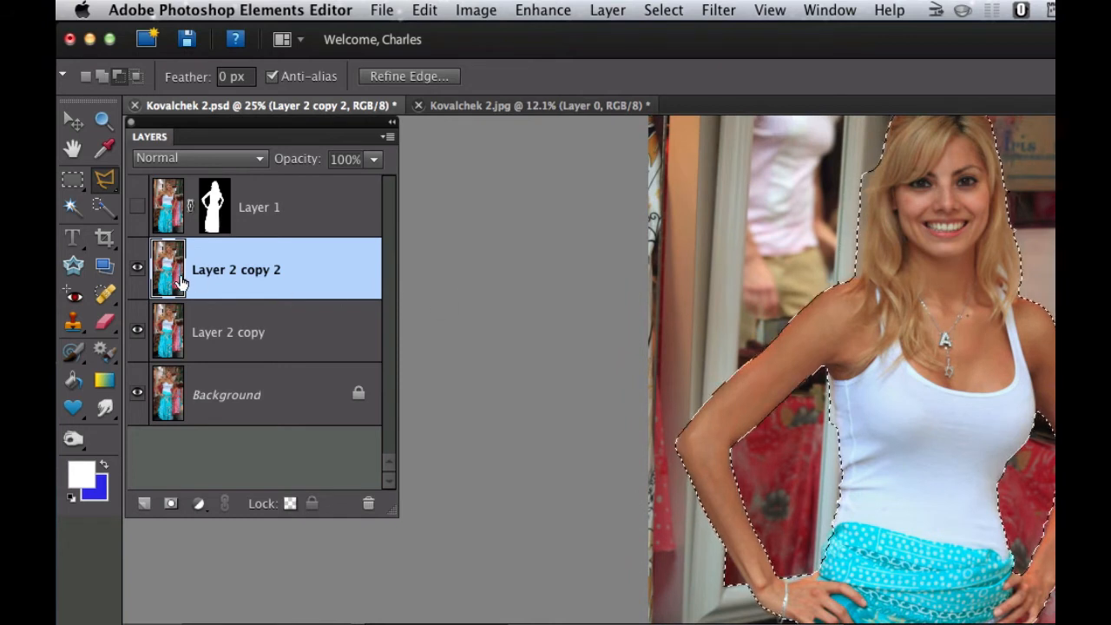
Switch to the Selection Brush and set its Mode to Mask, showing the background in red.
click(103, 208)
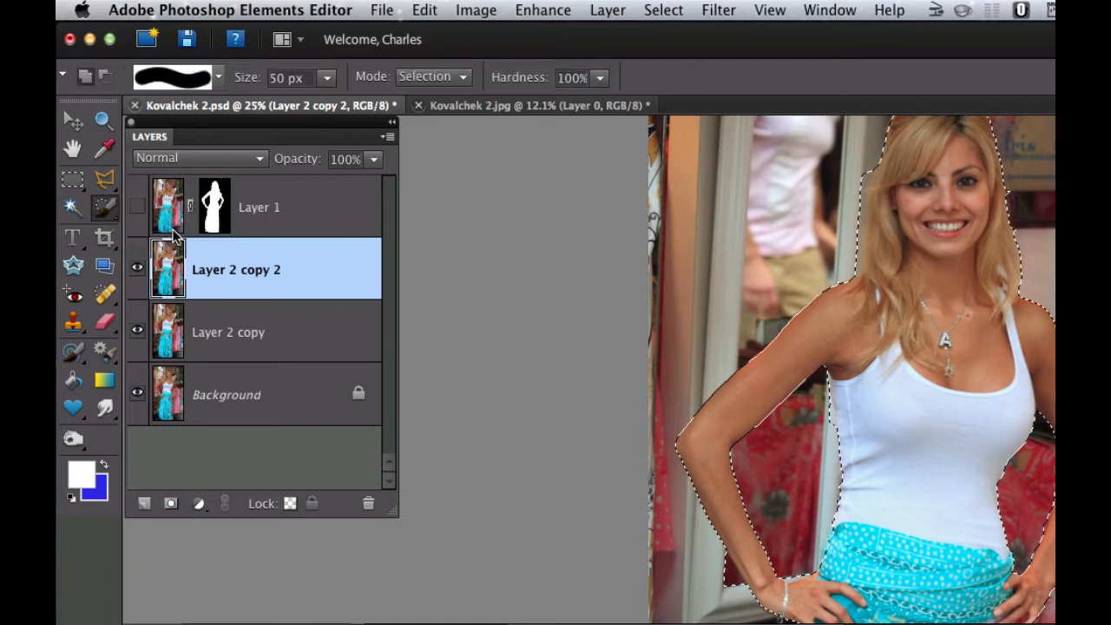
click(431, 77)
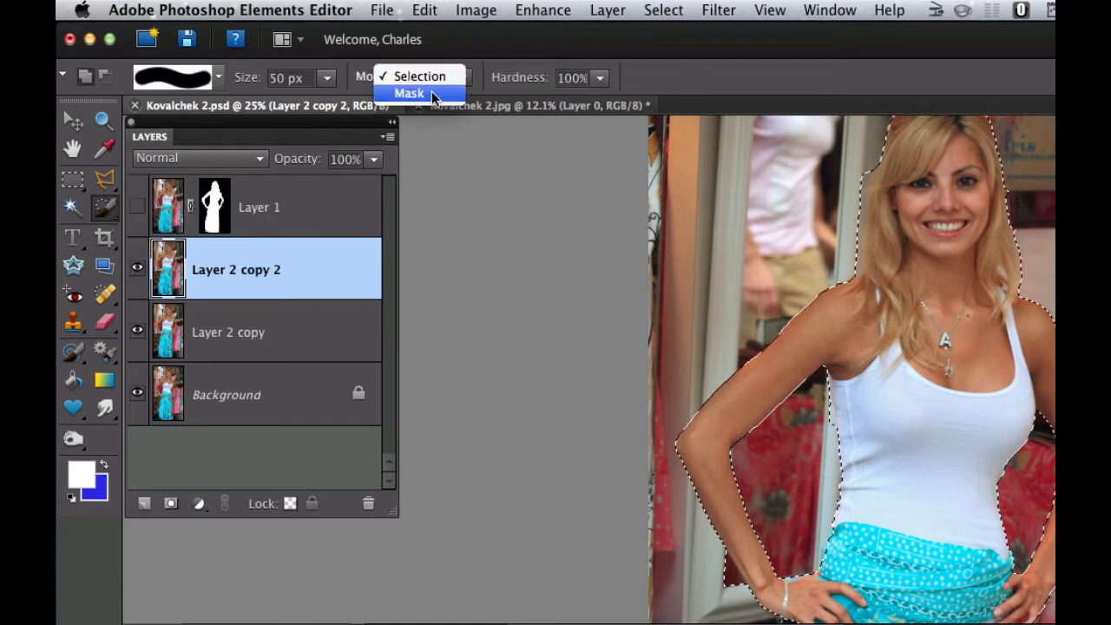
click(407, 93)
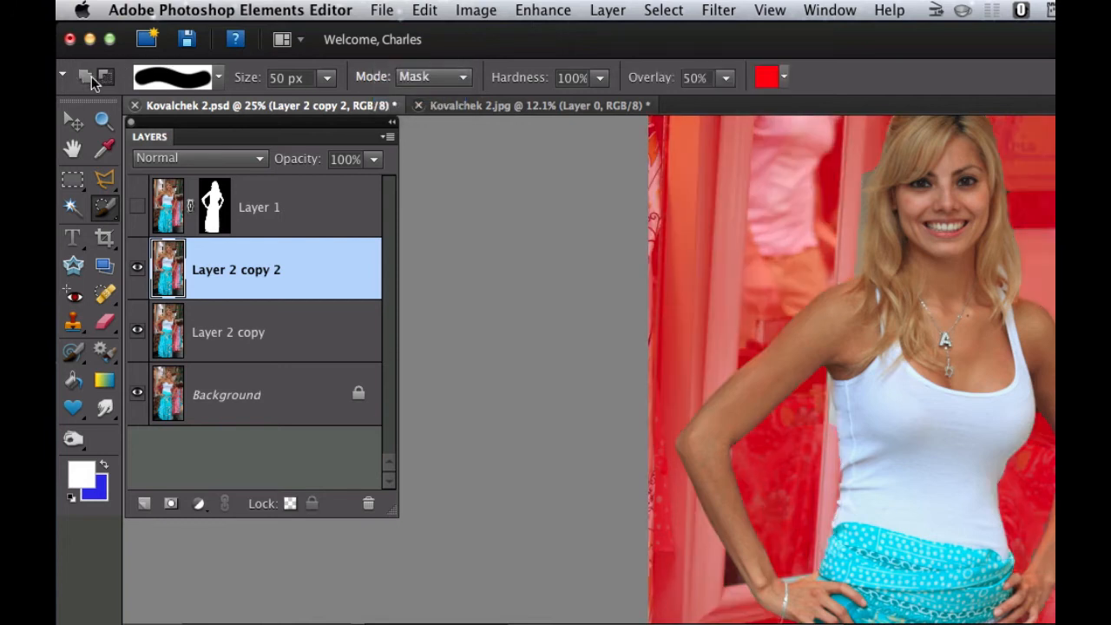
mouse_move(533, 180)
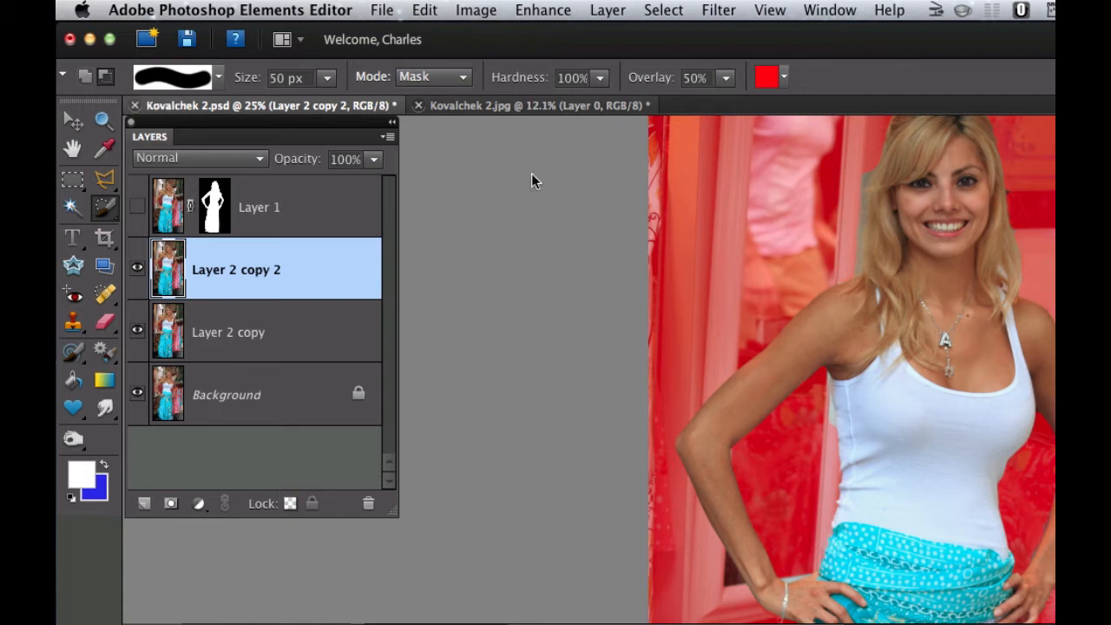
mouse_move(863, 169)
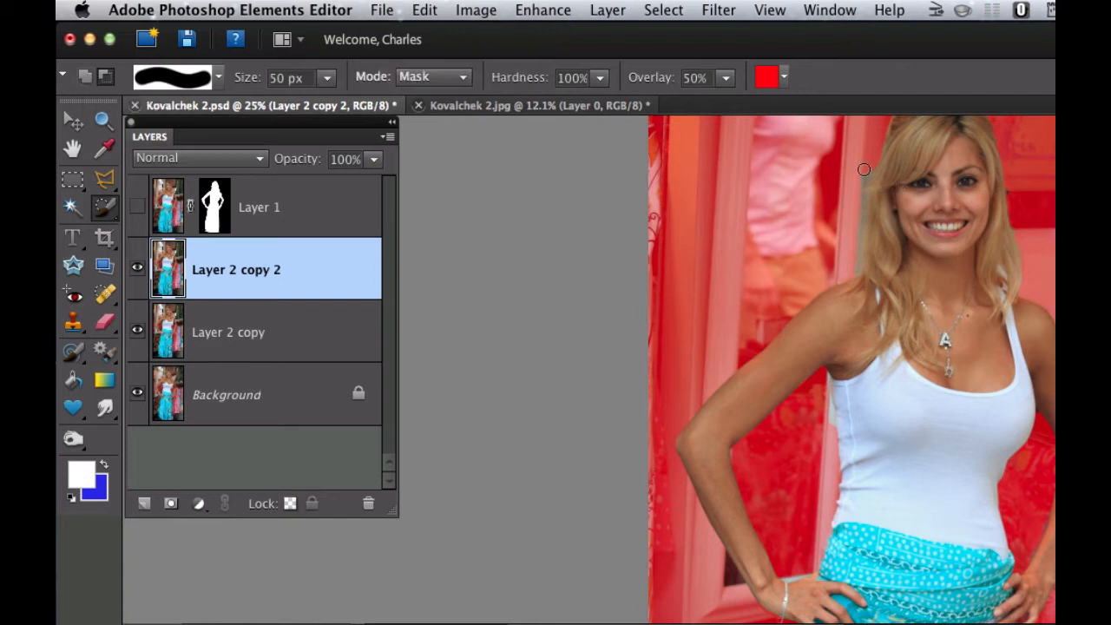
mouse_move(858, 243)
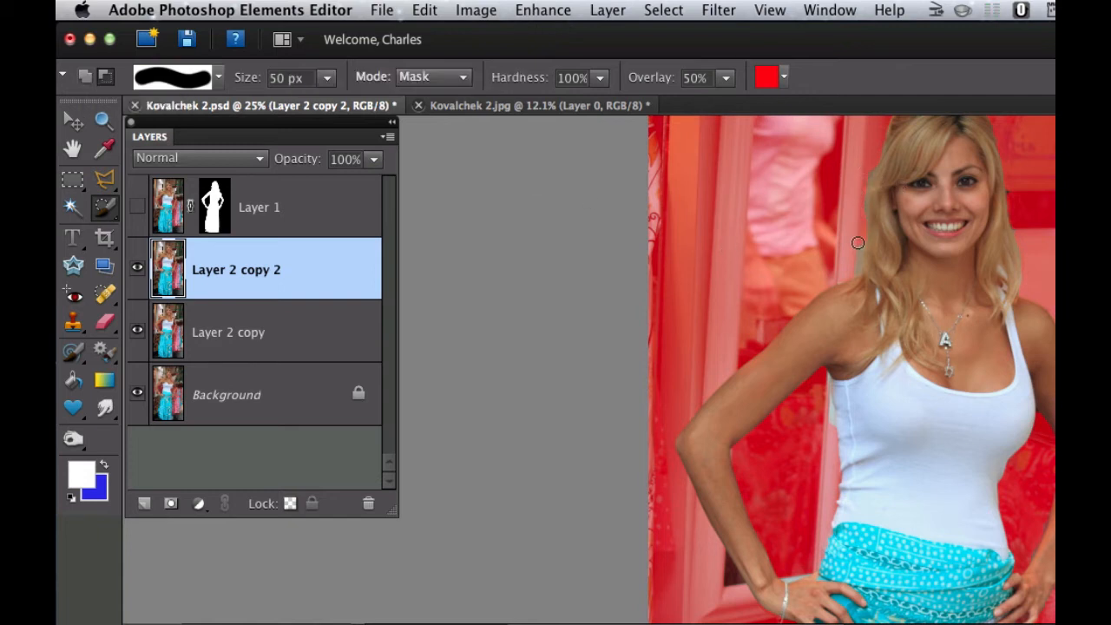
mouse_move(853, 268)
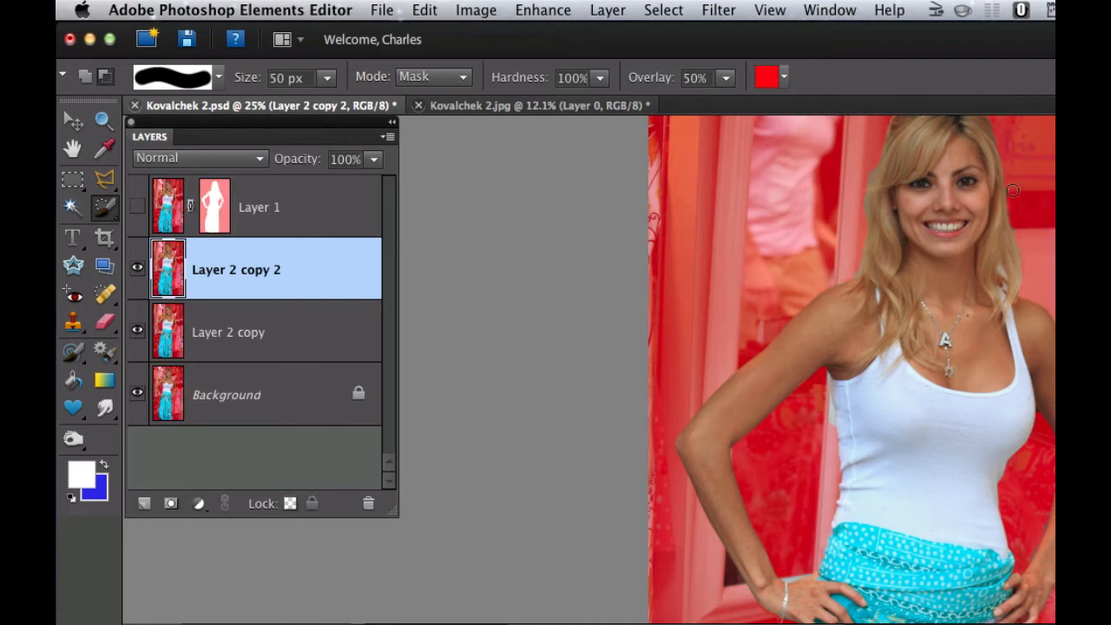
mouse_move(1017, 228)
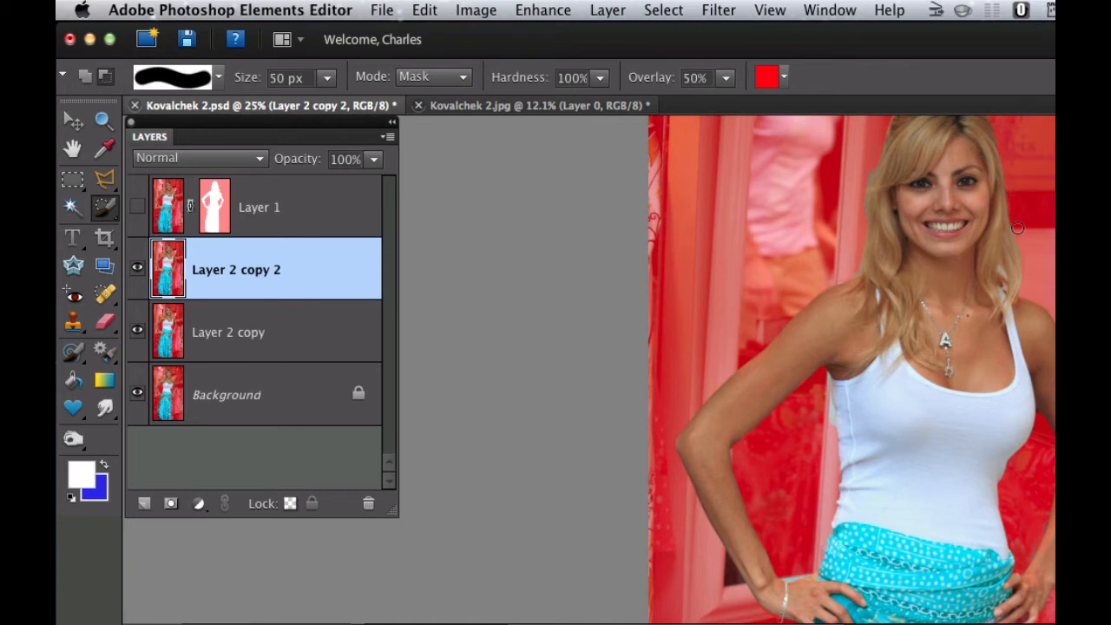
mouse_move(1014, 184)
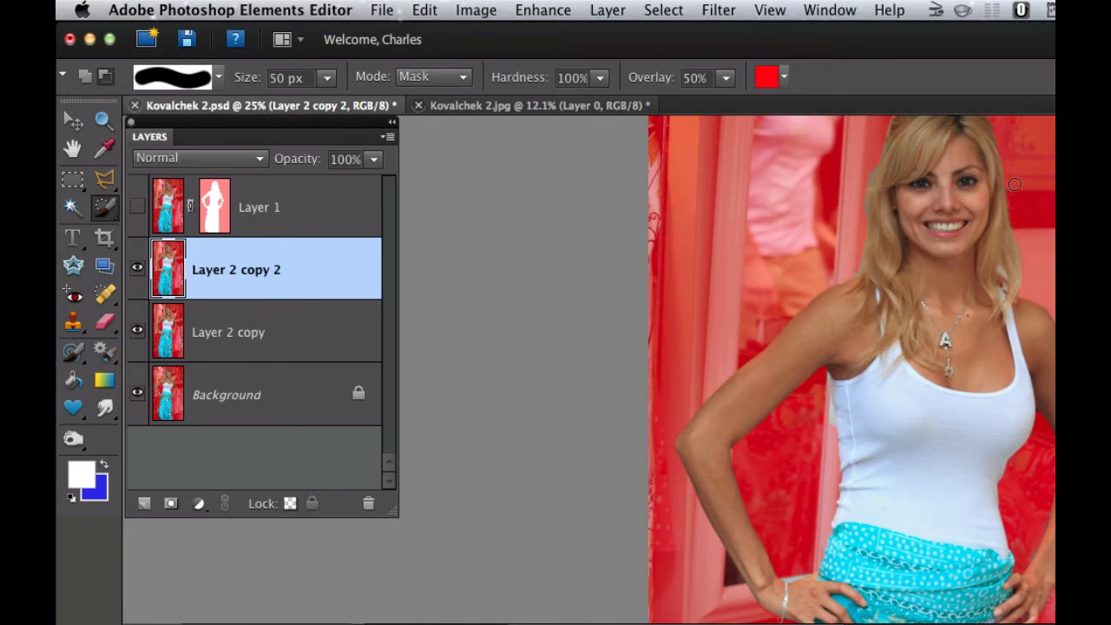
mouse_move(1012, 213)
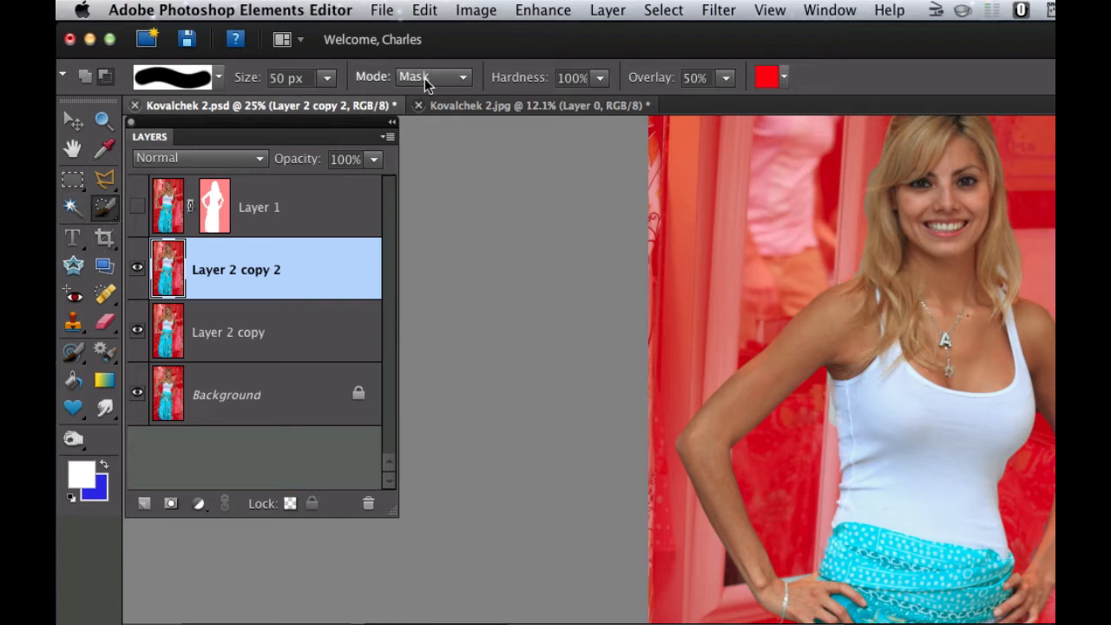
mouse_move(438, 71)
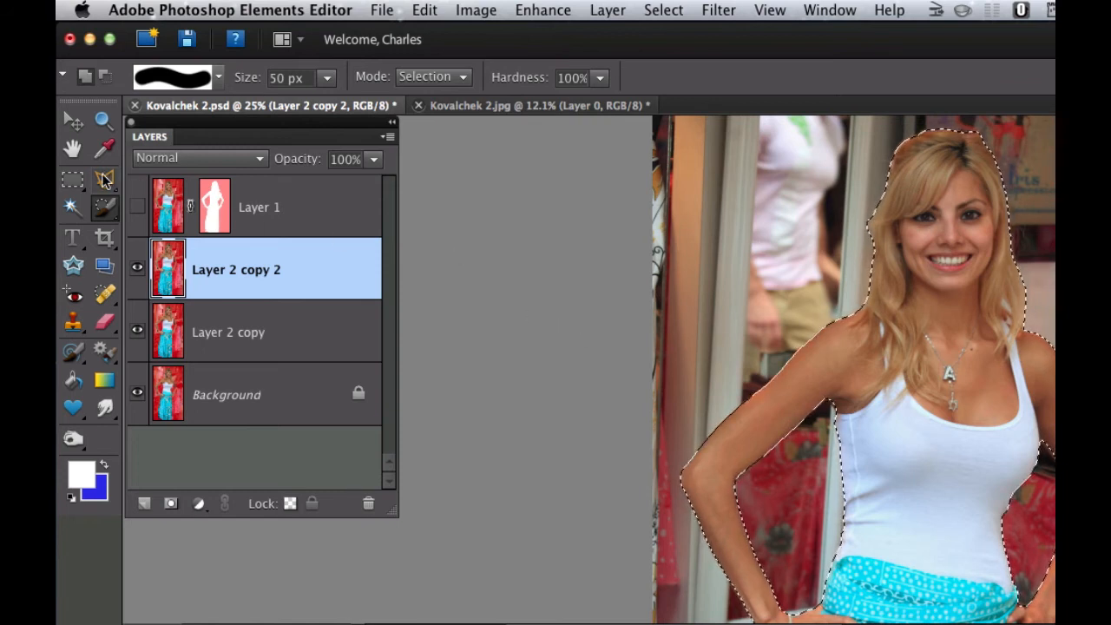
click(104, 180)
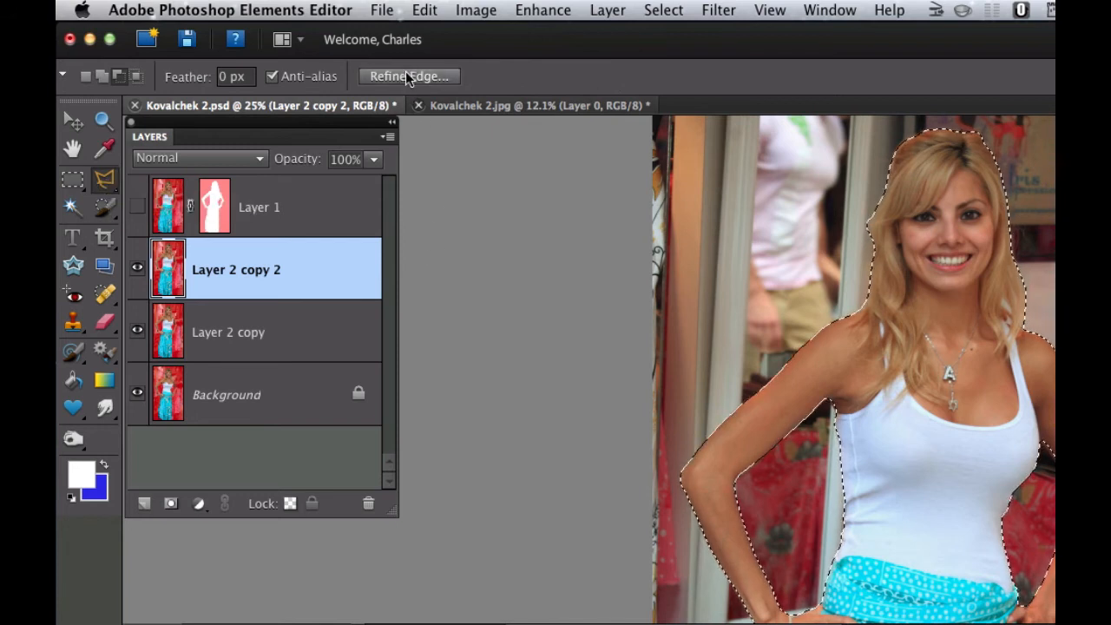
click(408, 76)
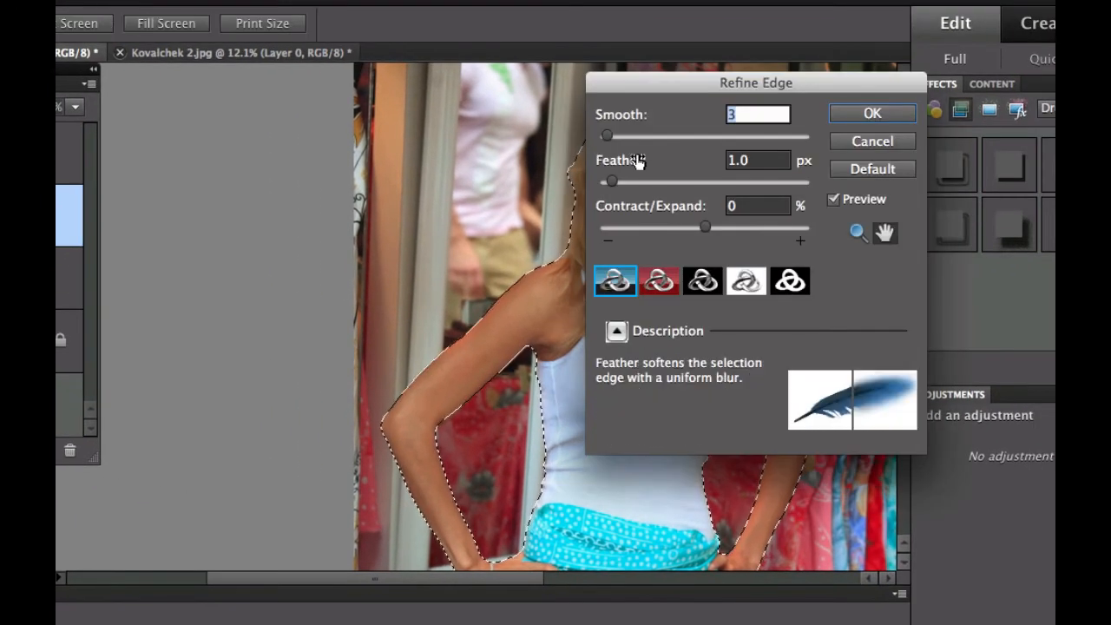
mouse_move(612, 182)
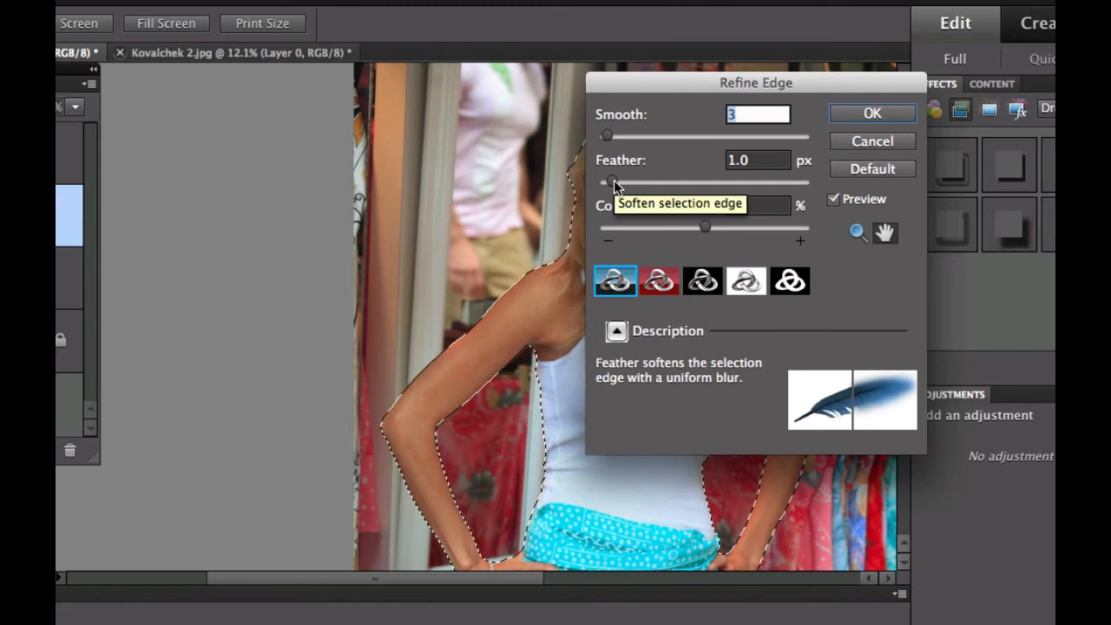
mouse_move(607, 135)
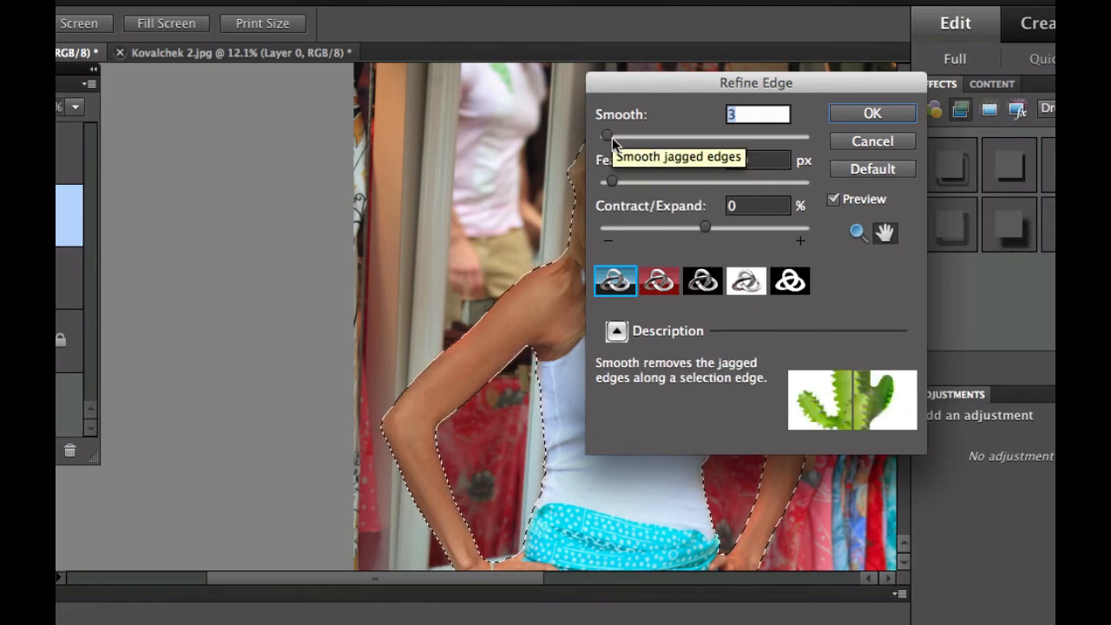
mouse_move(705, 227)
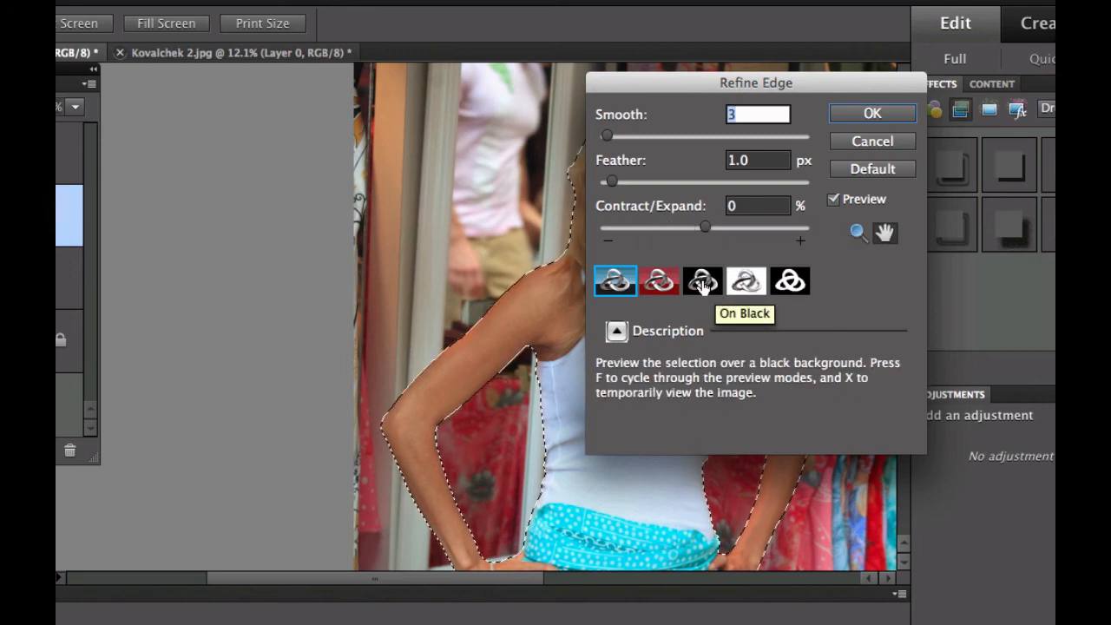
click(702, 280)
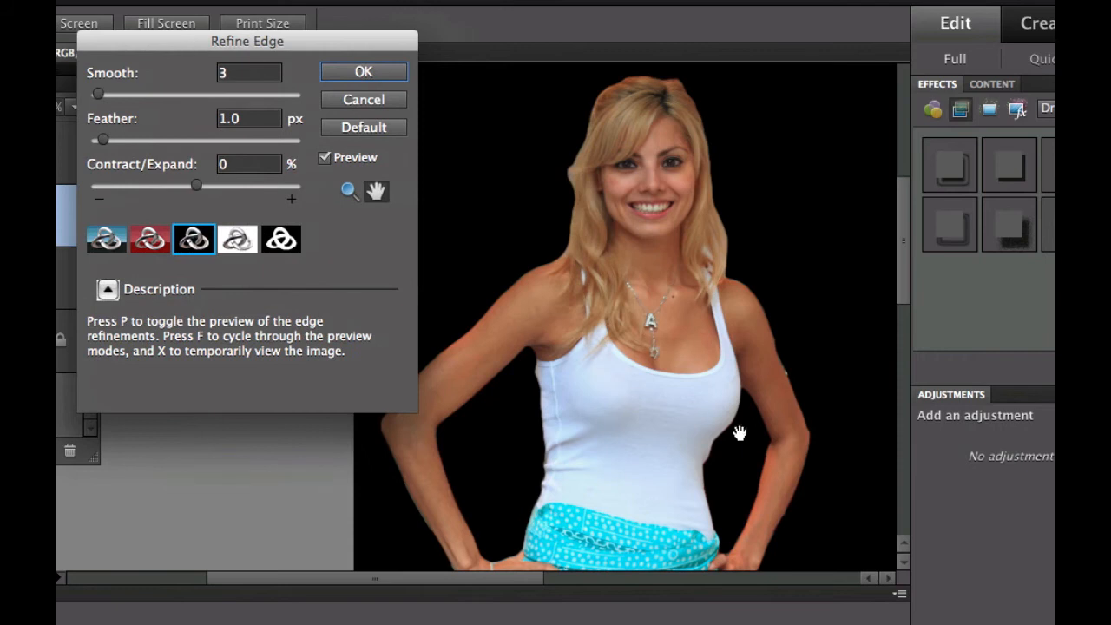
mouse_move(780, 362)
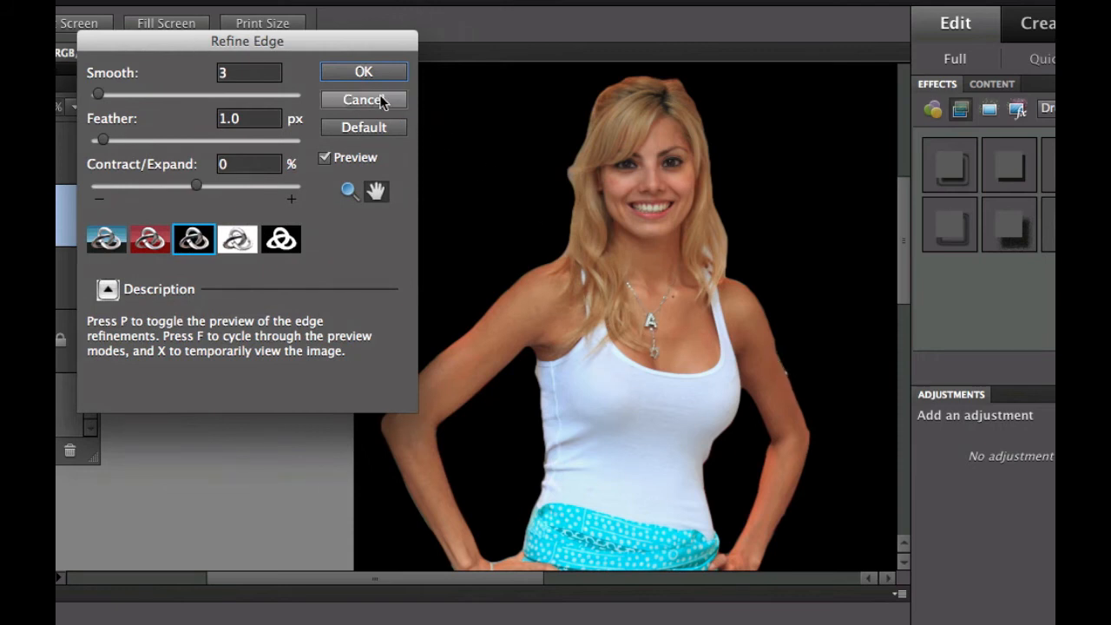
click(363, 72)
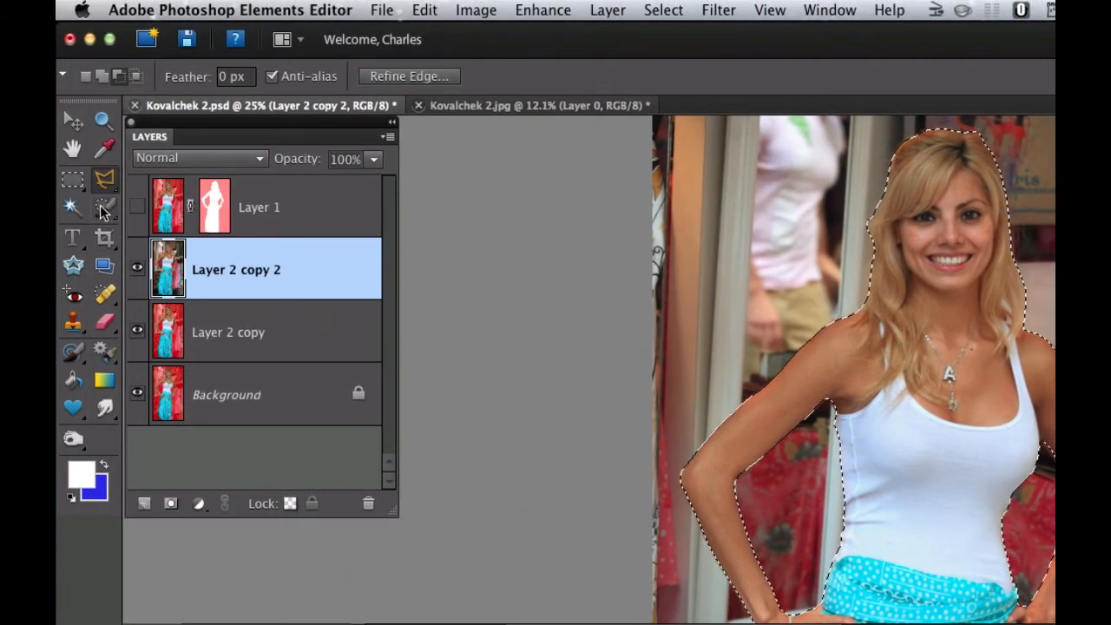
click(103, 207)
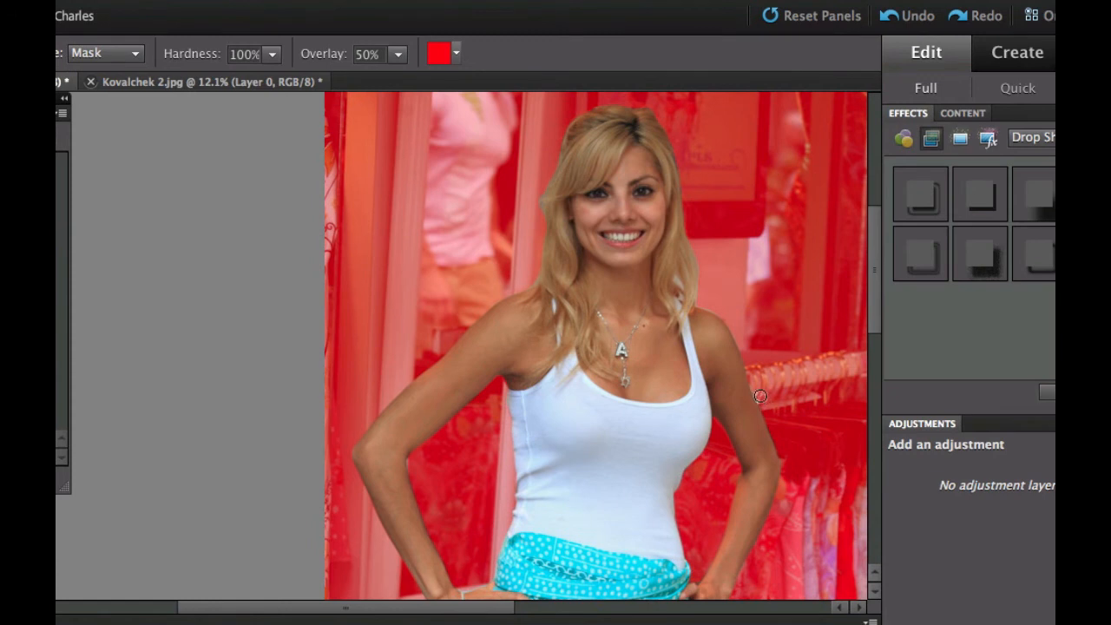
mouse_move(602, 214)
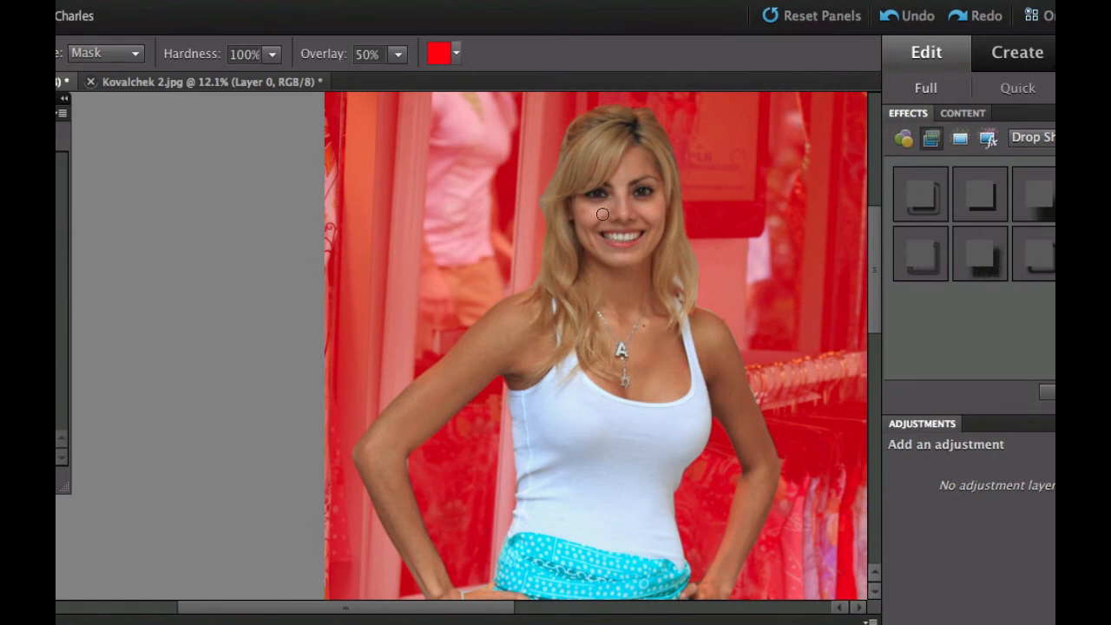
click(104, 53)
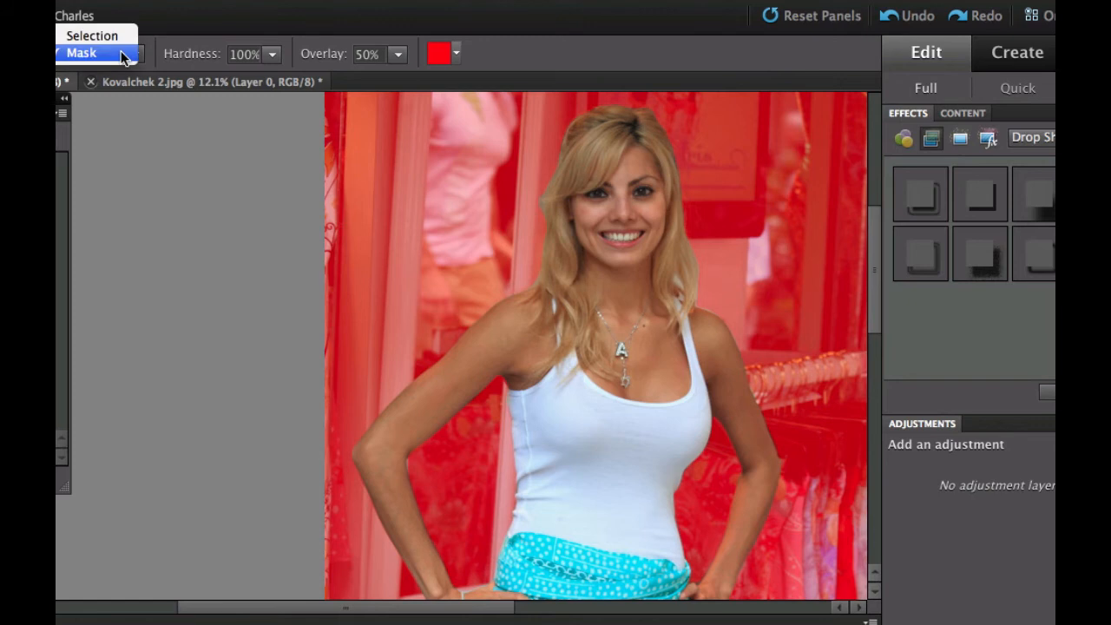
click(91, 35)
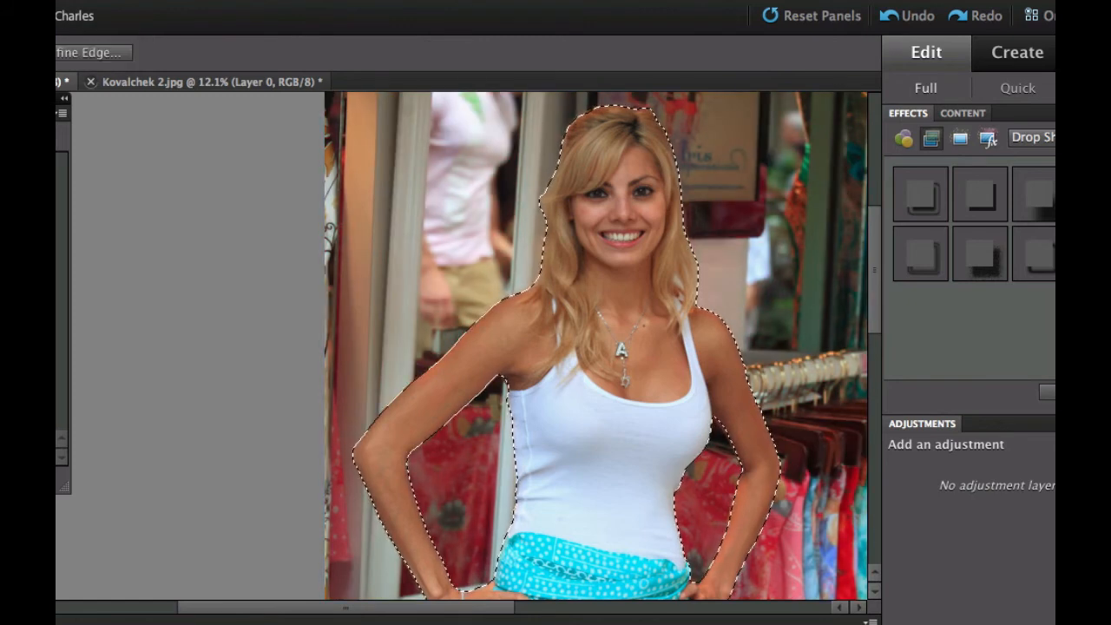
Refine Edge with On Black preview, Smooth 3, Feather 1 px, Contract -8%.
click(85, 53)
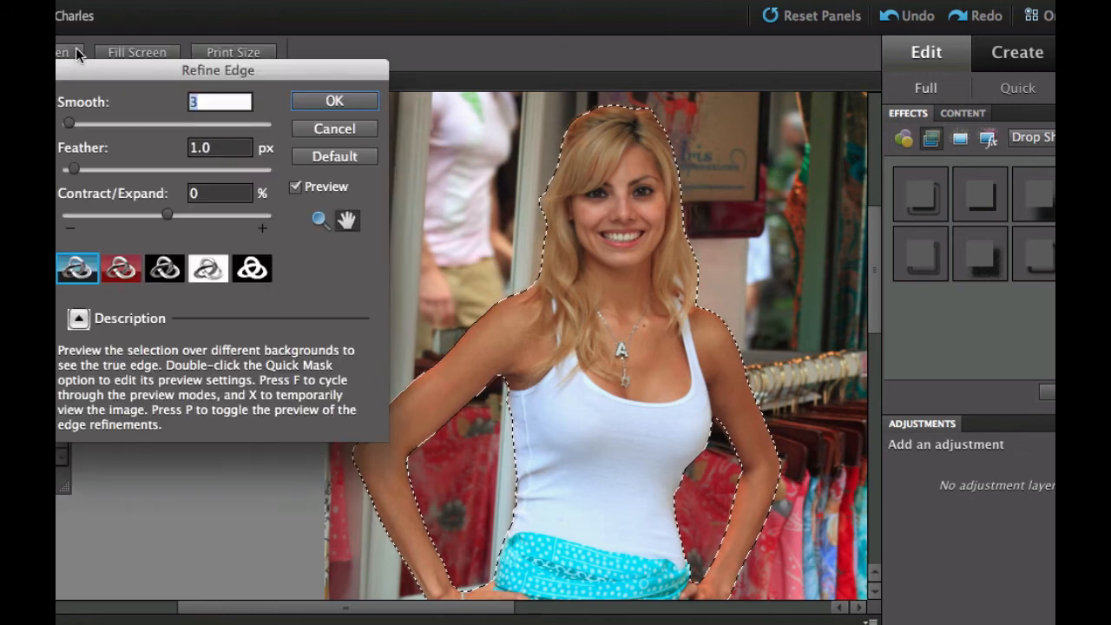
click(164, 267)
text(-8)
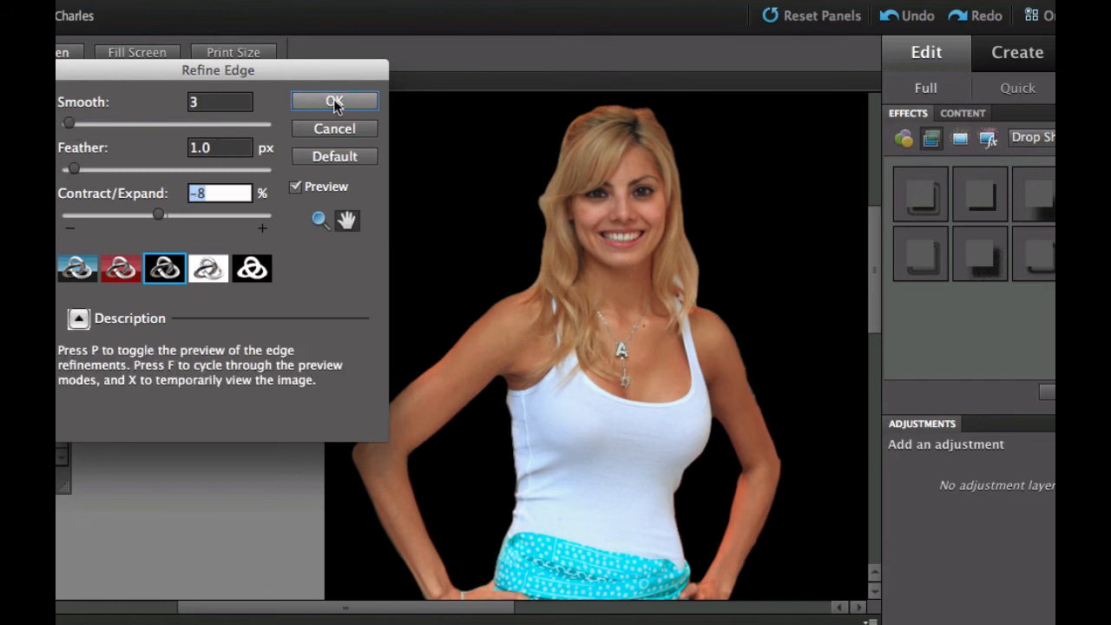
click(334, 102)
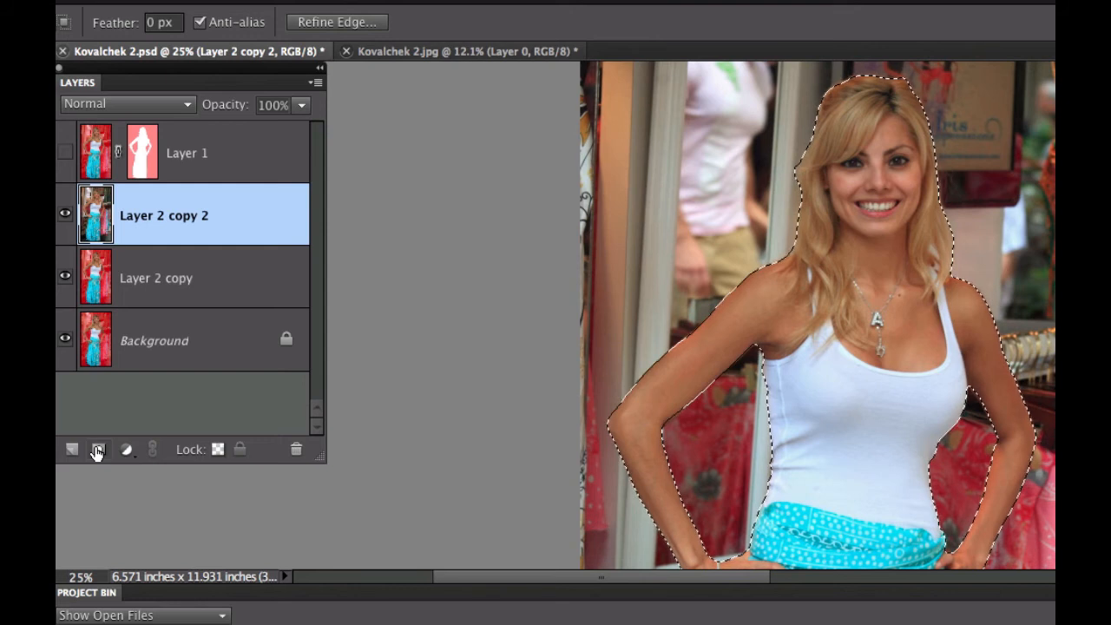
mouse_move(98, 448)
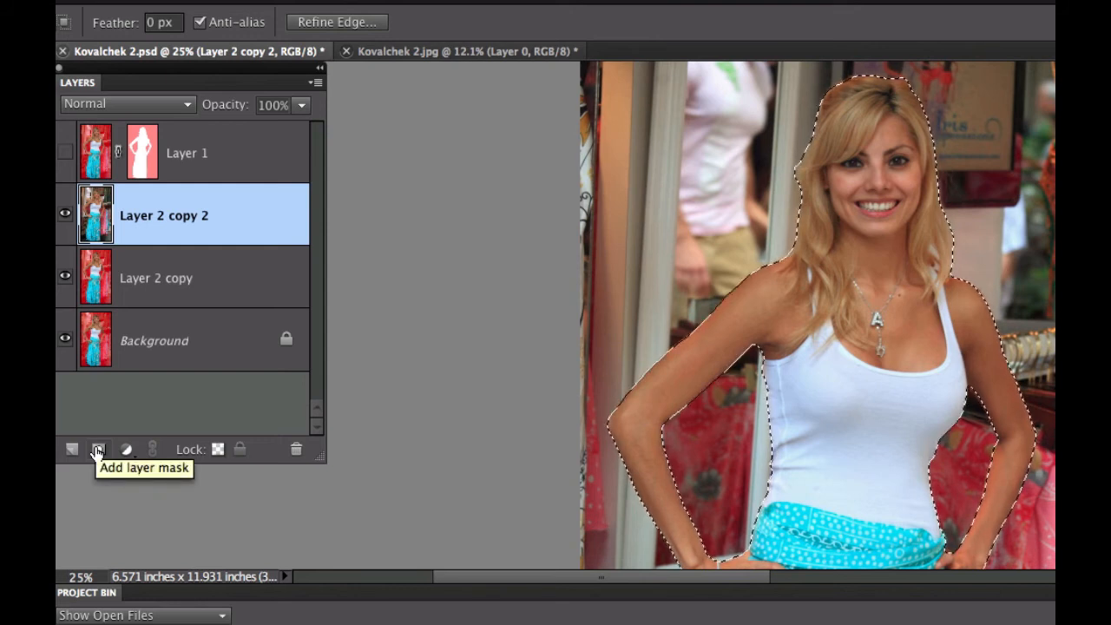
Add a layer mask from the selection, hide Background, and show Layer 2 copy.
click(97, 448)
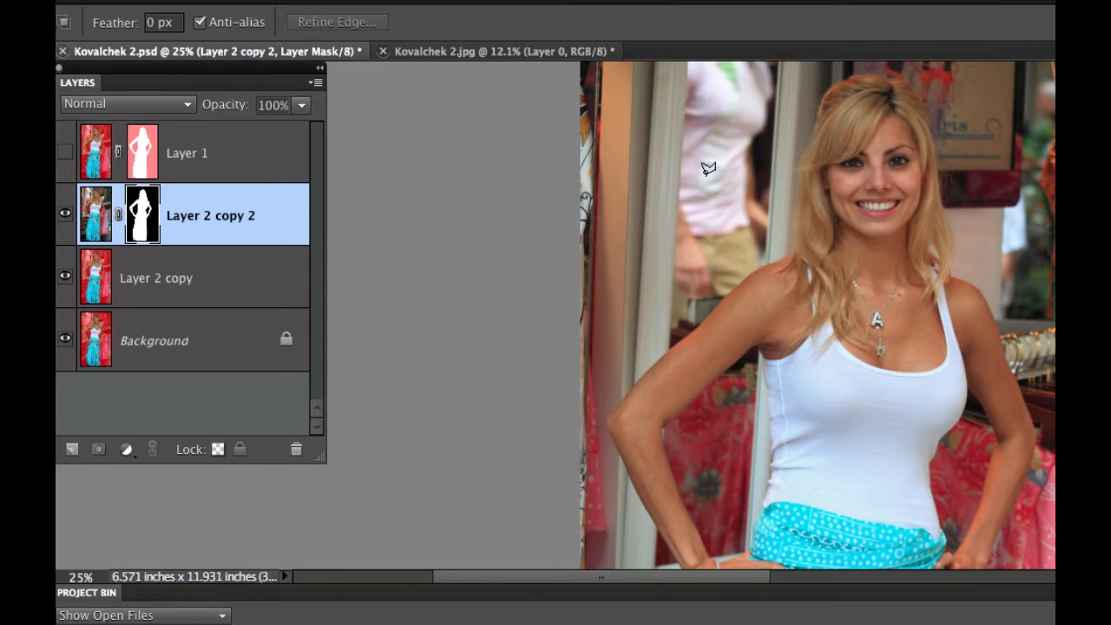
mouse_move(180, 183)
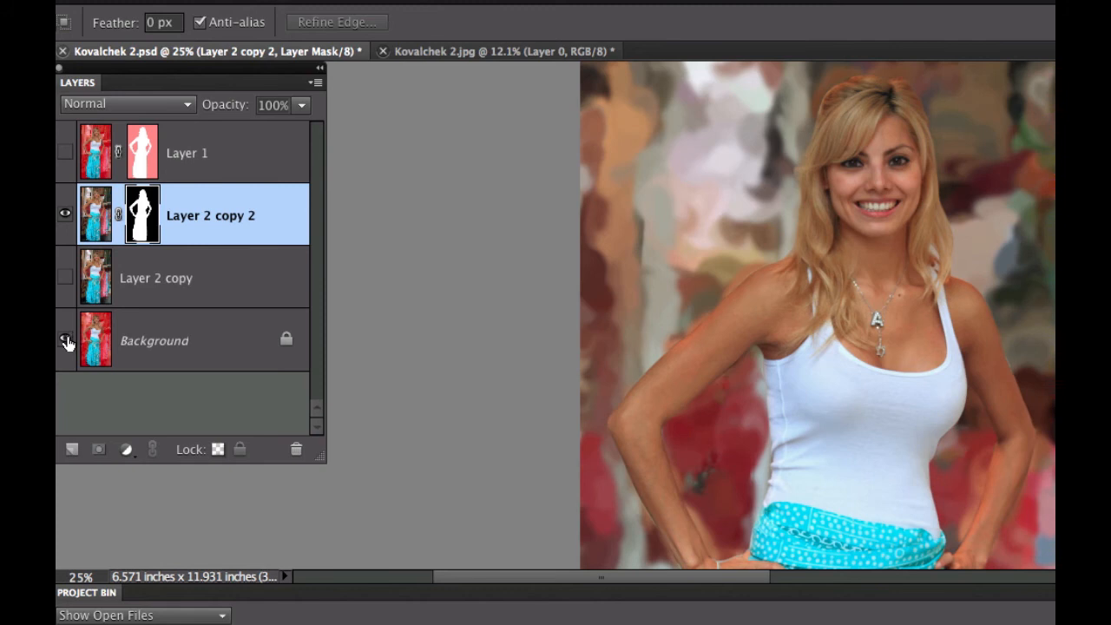
click(66, 338)
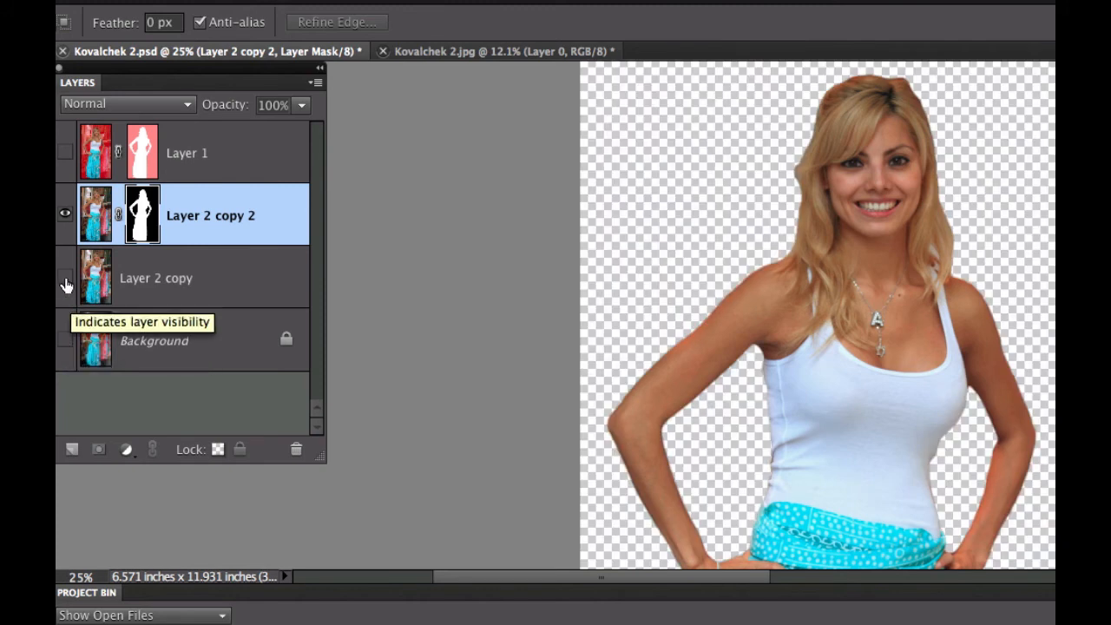
click(64, 278)
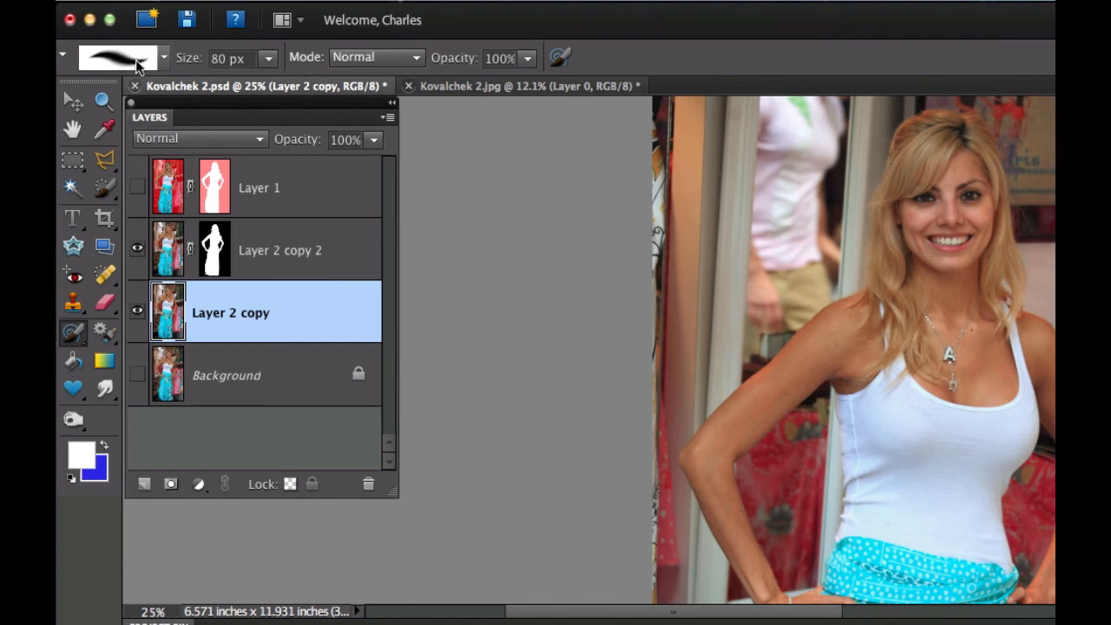
mouse_move(169, 57)
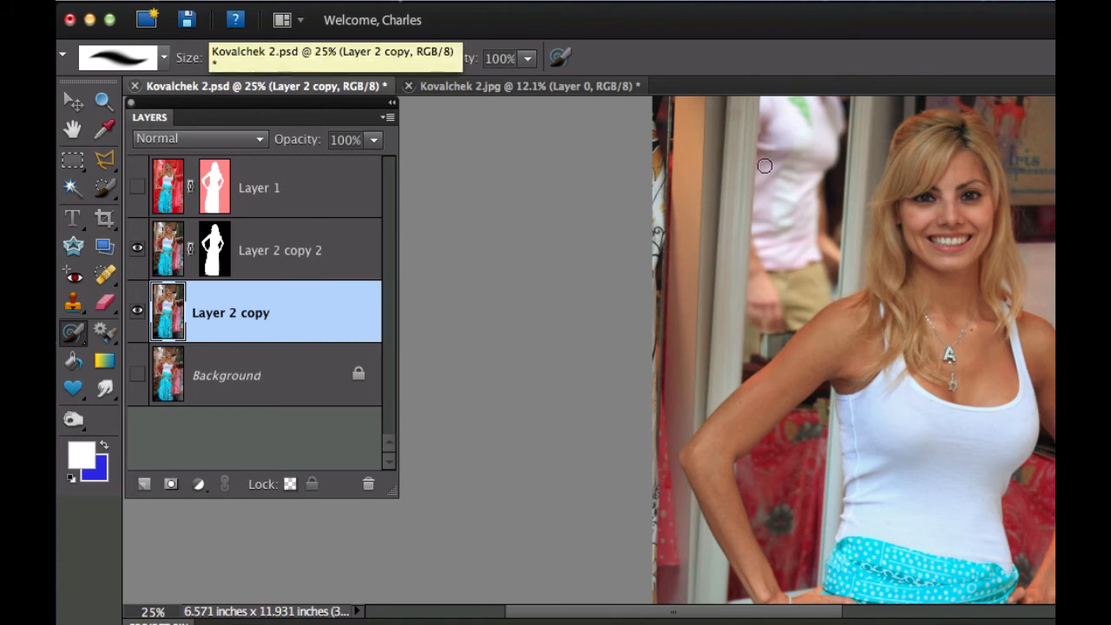
mouse_move(920, 194)
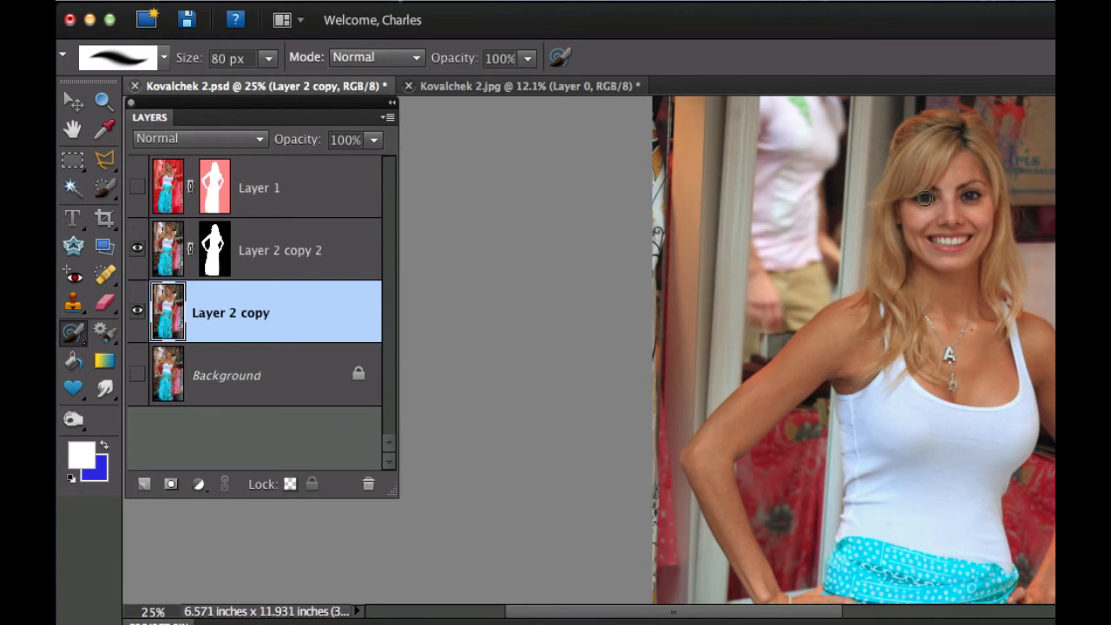
mouse_move(455, 150)
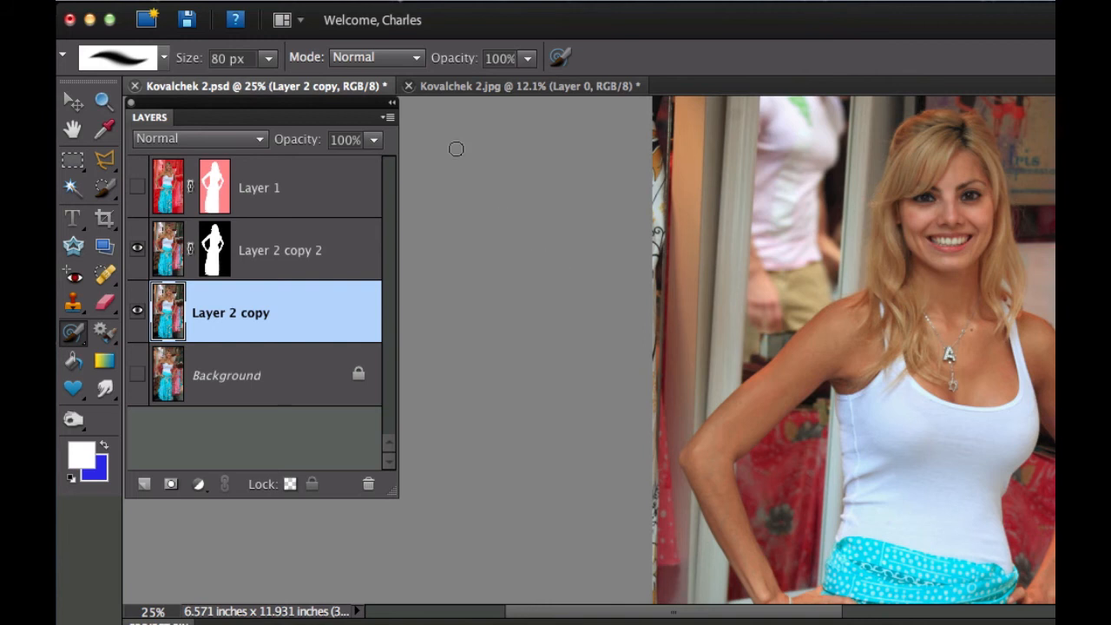
Keep the Impressionist Brush stroke style at Tight Short in its brush options.
click(559, 57)
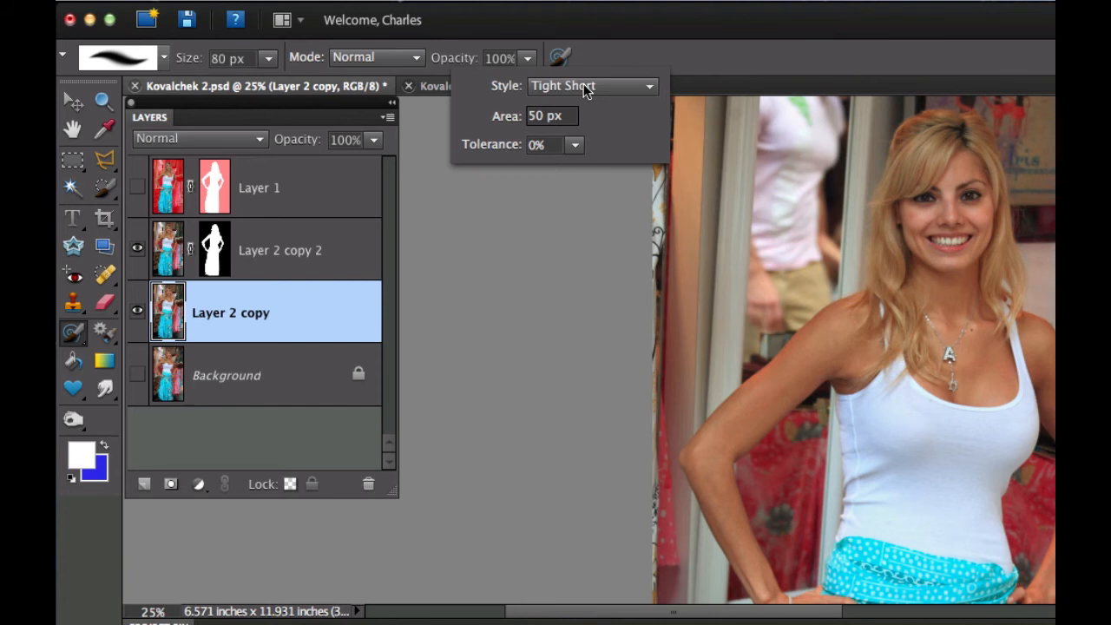
click(593, 85)
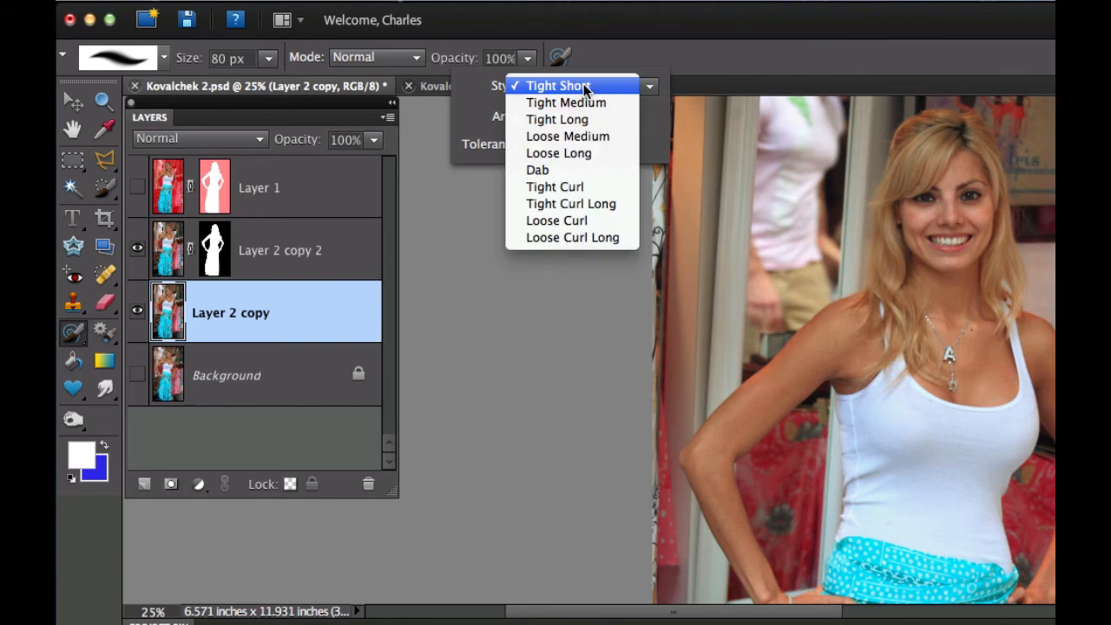
click(558, 85)
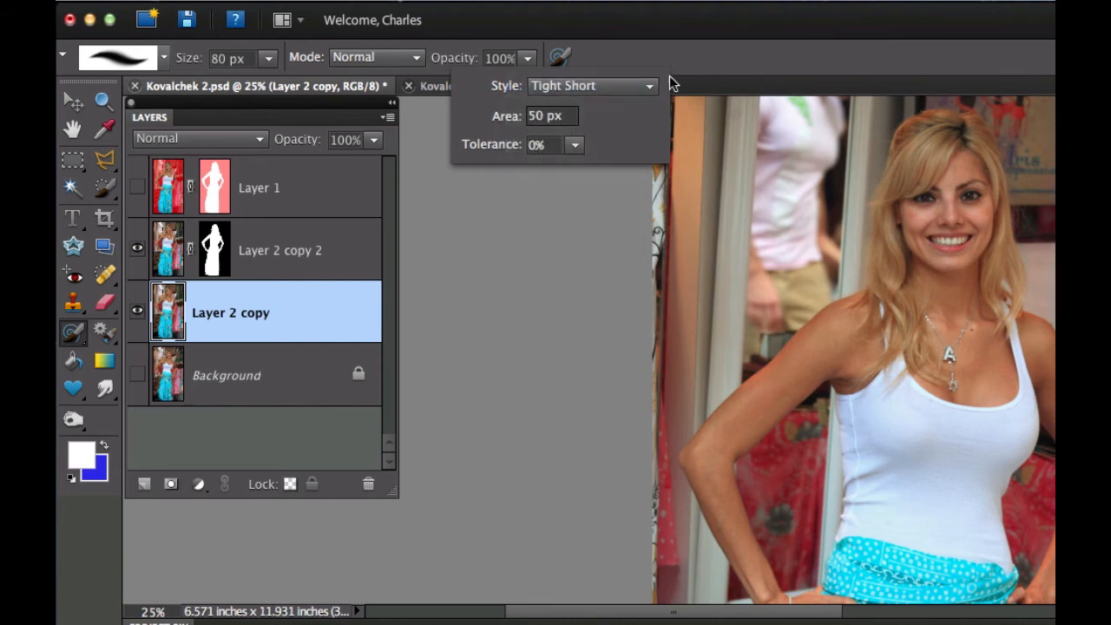
mouse_move(475, 270)
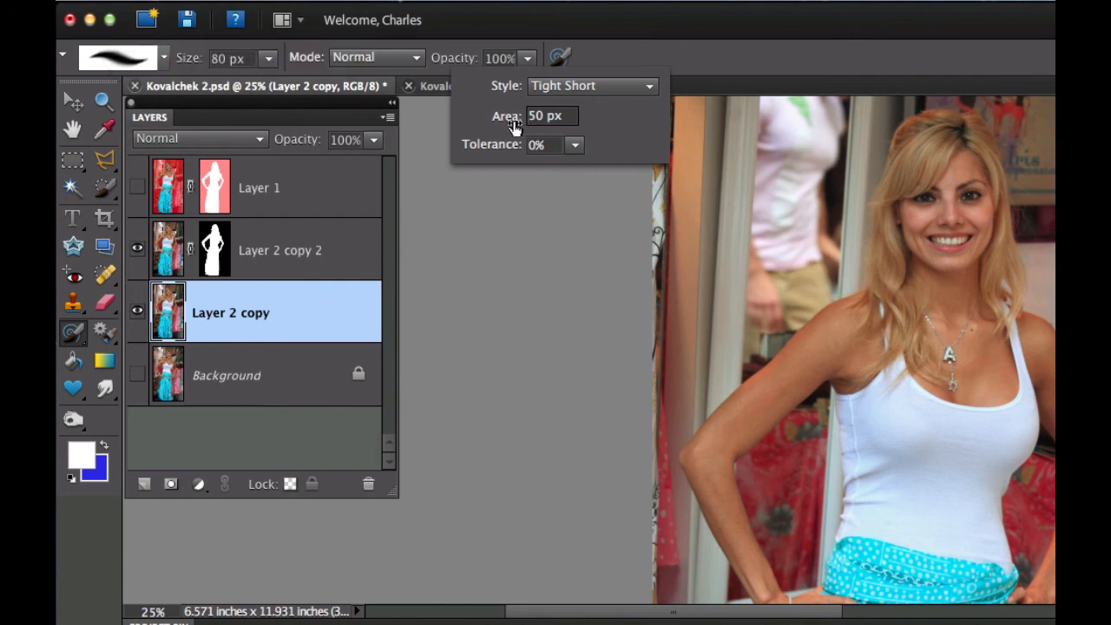
mouse_move(542, 115)
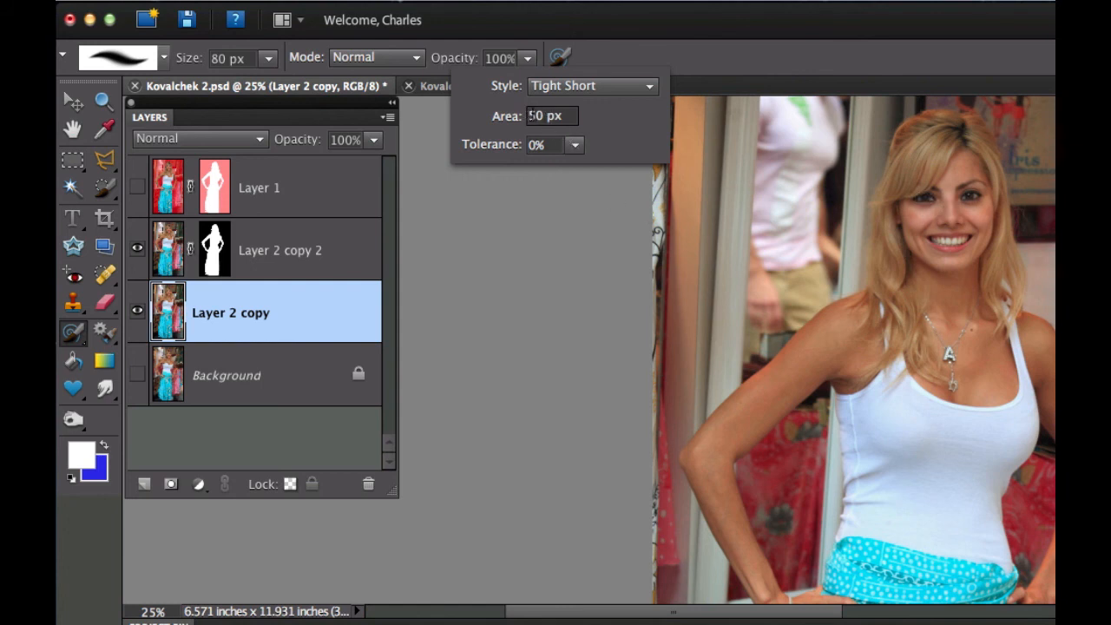
mouse_move(551, 115)
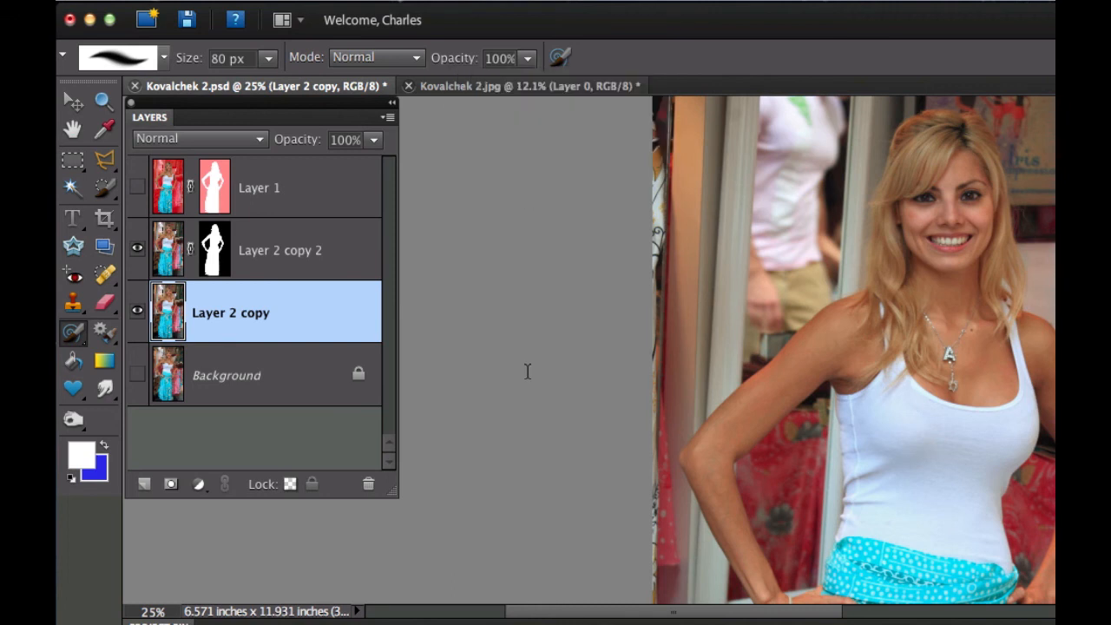
mouse_move(743, 177)
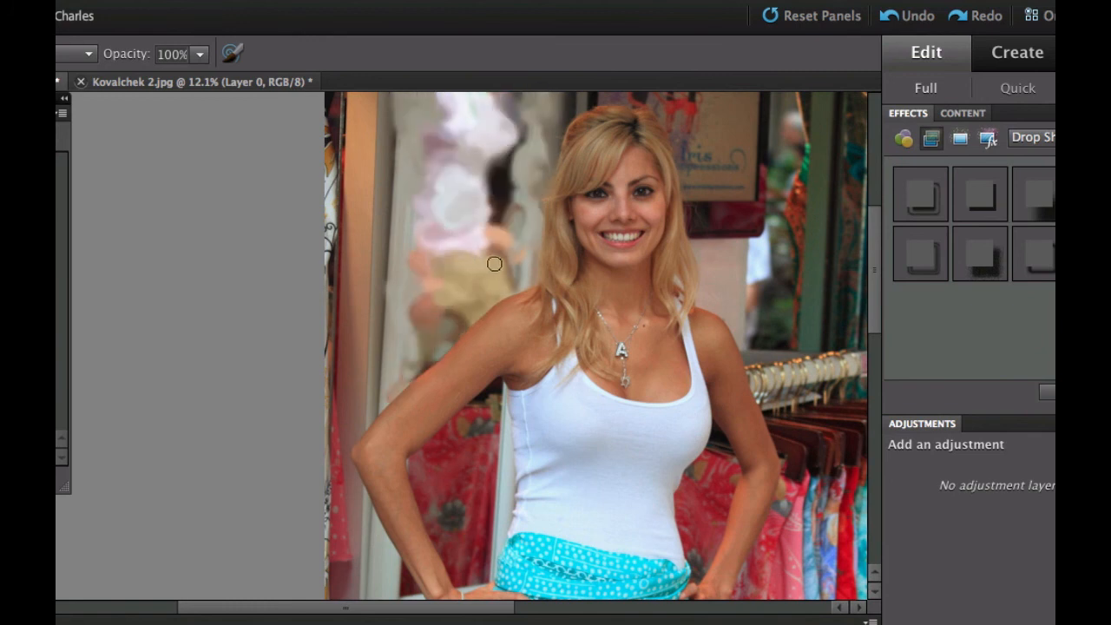
Brush impressionist strokes over the shop background on Layer 2 copy.
drag(494, 263, 506, 176)
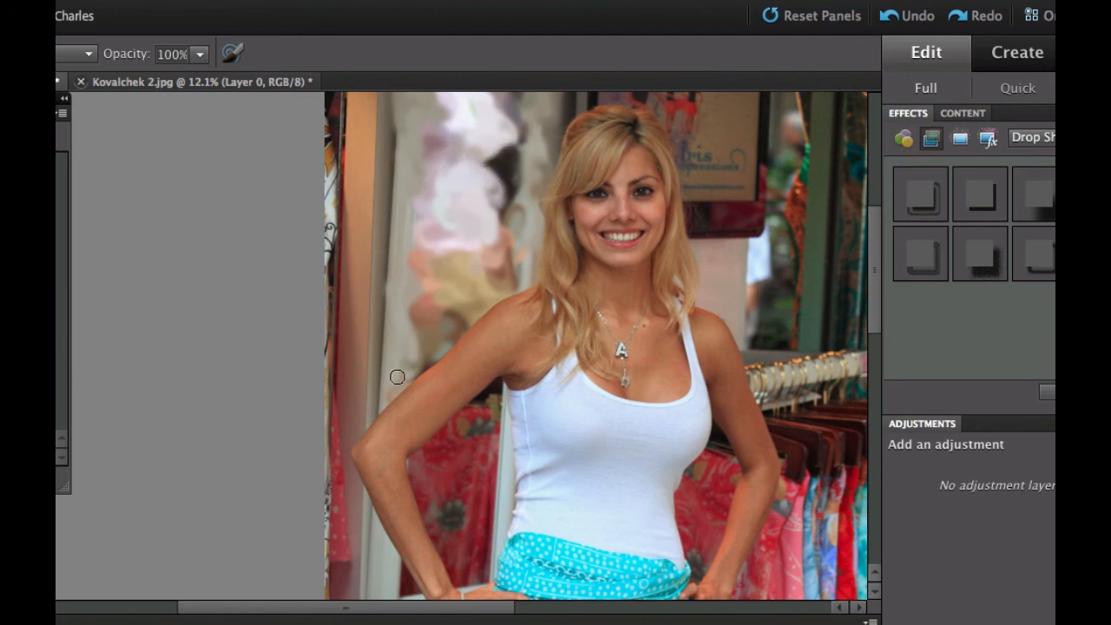
mouse_move(413, 289)
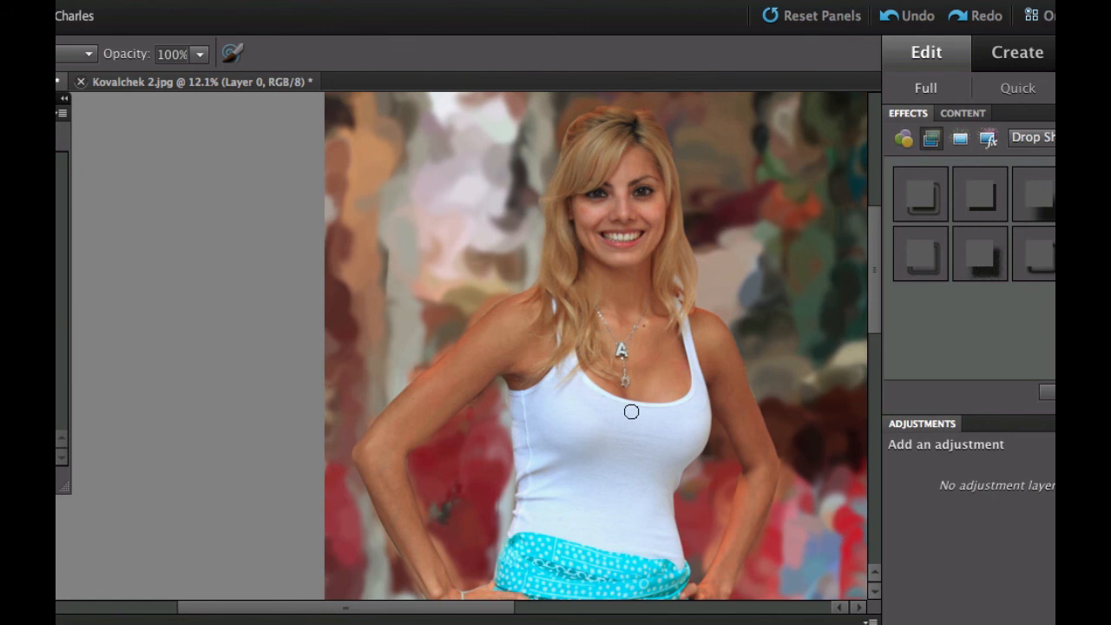
Fit the whole image in the window with Cmd+0.
key(cmd+0)
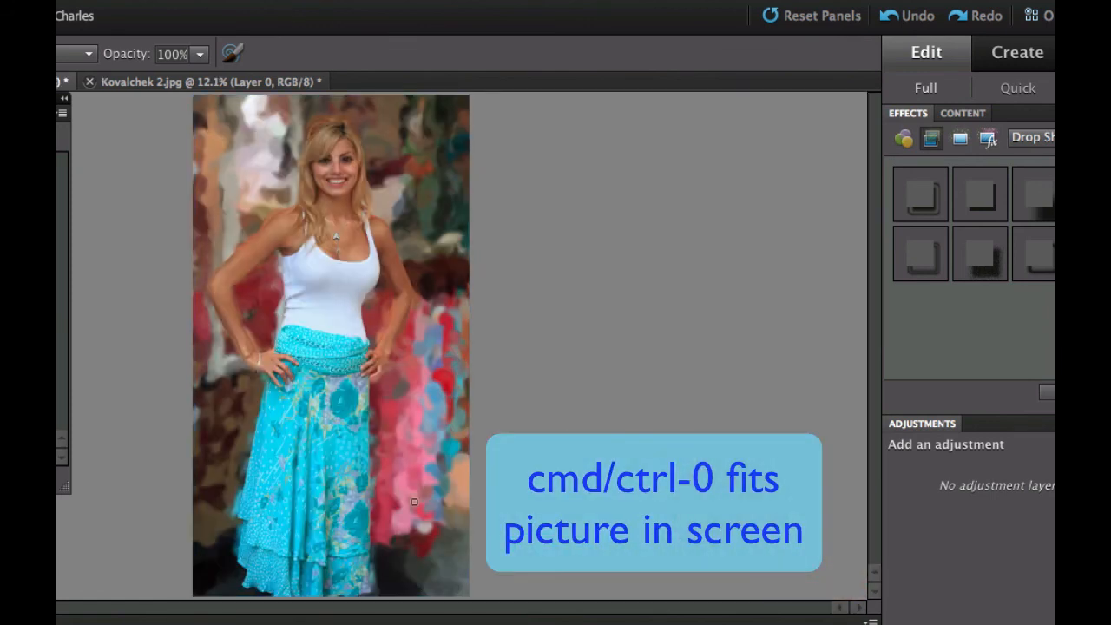
mouse_move(455, 390)
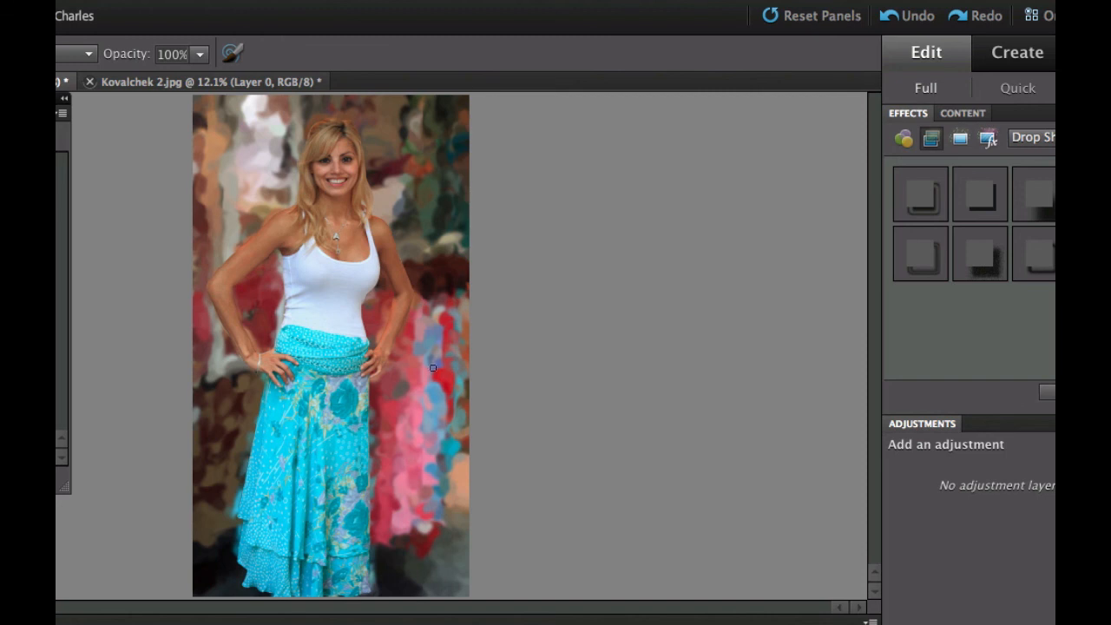
mouse_move(333, 159)
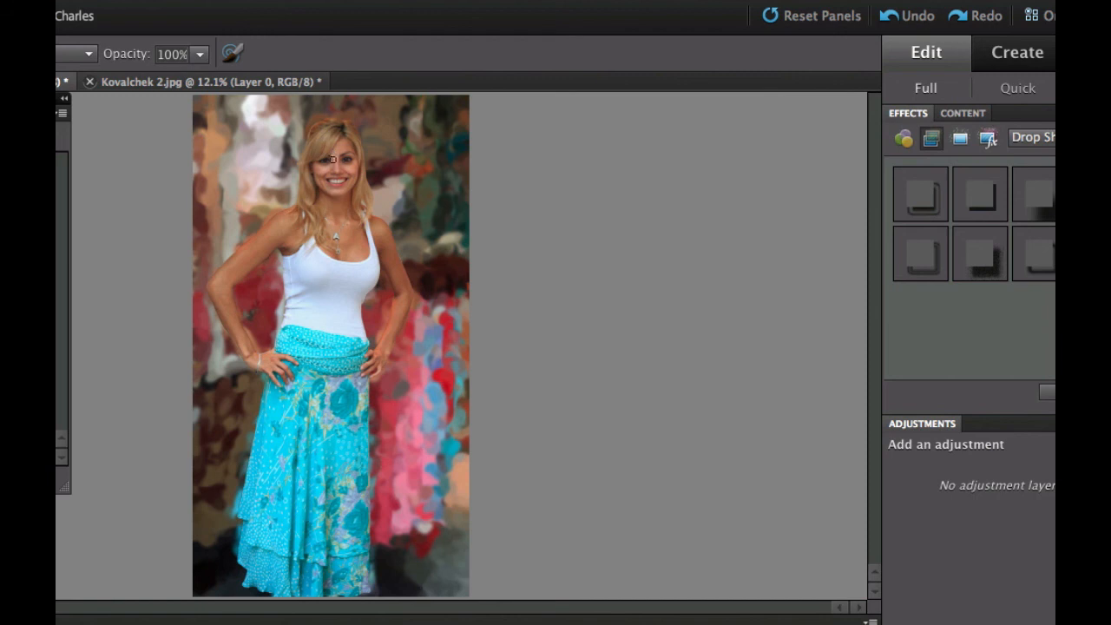
mouse_move(227, 215)
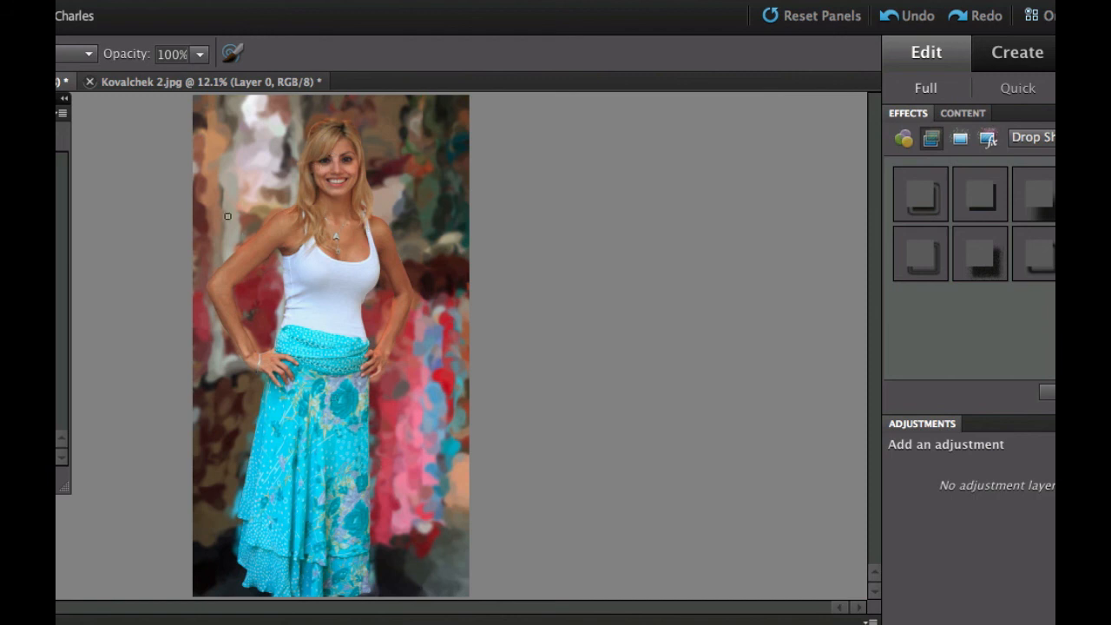